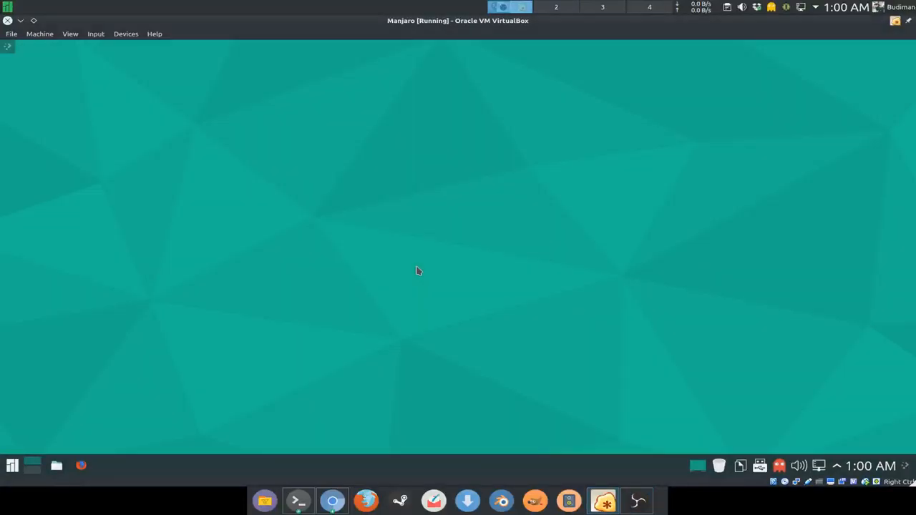
pyautogui.moveTo(403, 273)
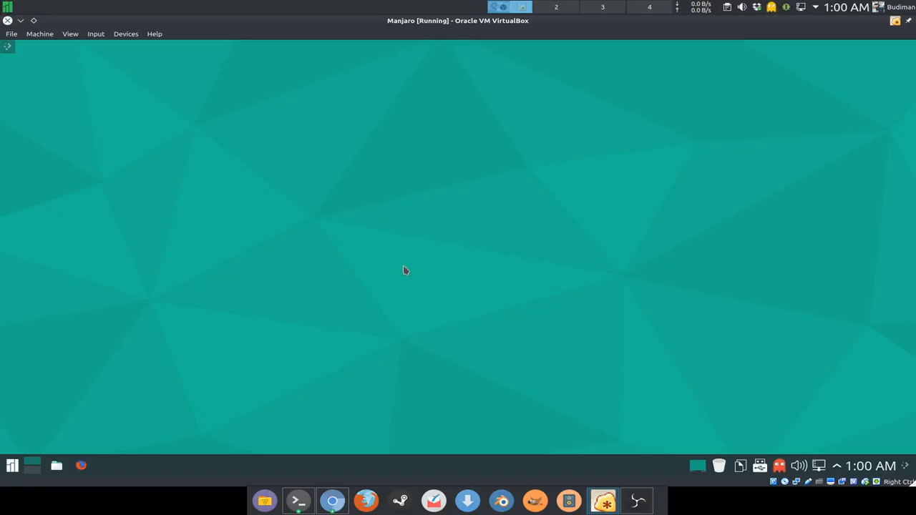
pyautogui.moveTo(420, 256)
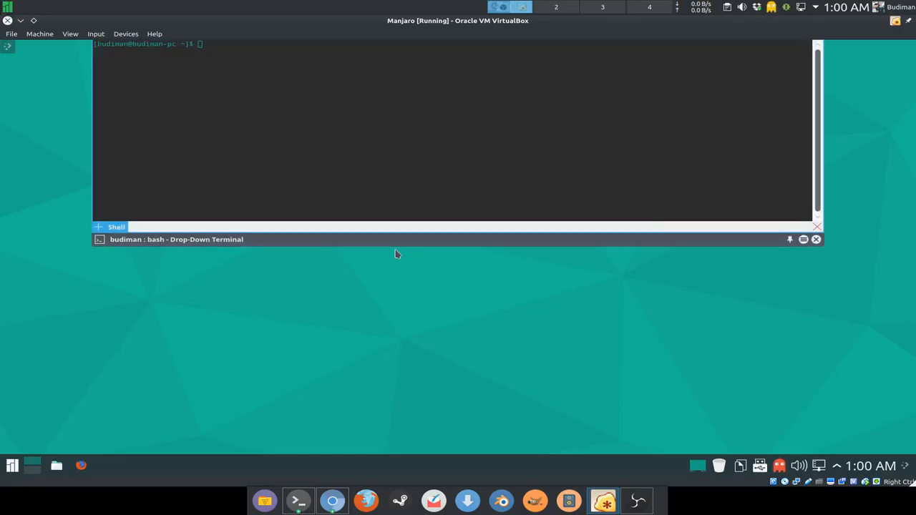
# Step: Open /etc/sudoers in nano with sudo, view it, then exit back to the shell
pyautogui.write('/etc/sud')
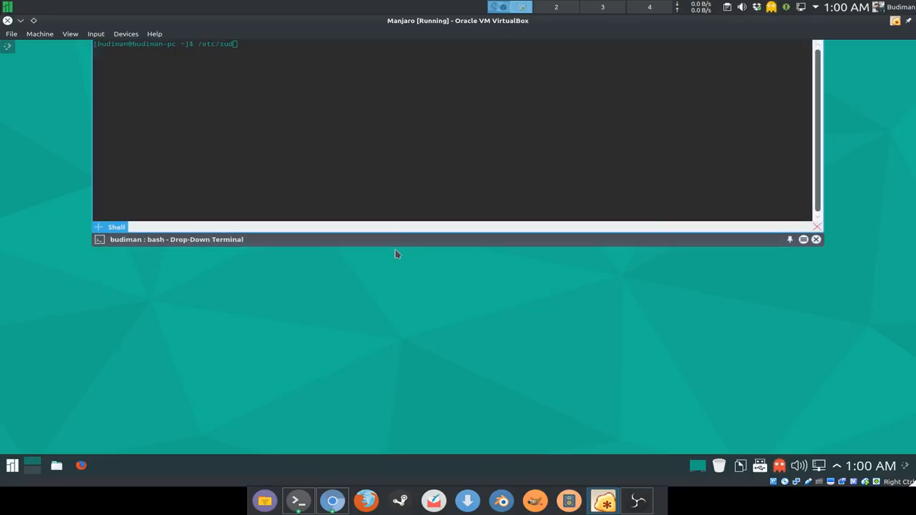
pyautogui.write('oers')
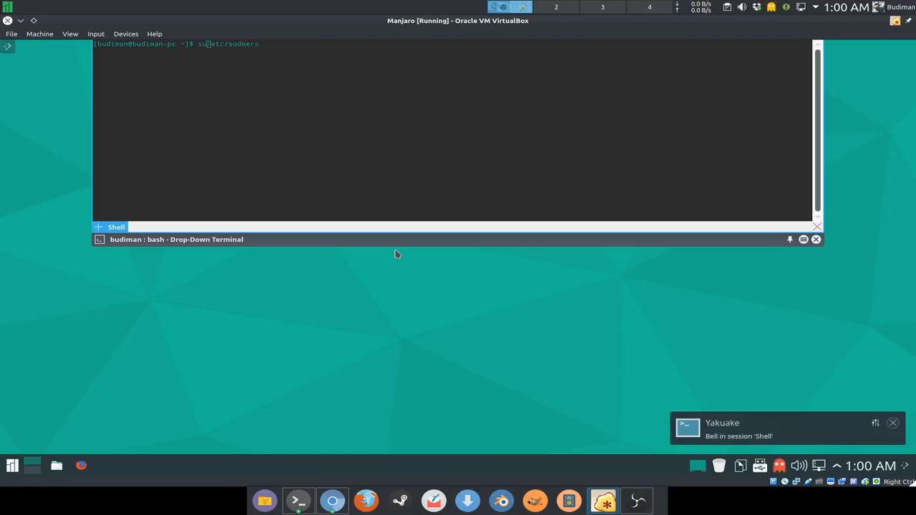
pyautogui.press('Return')
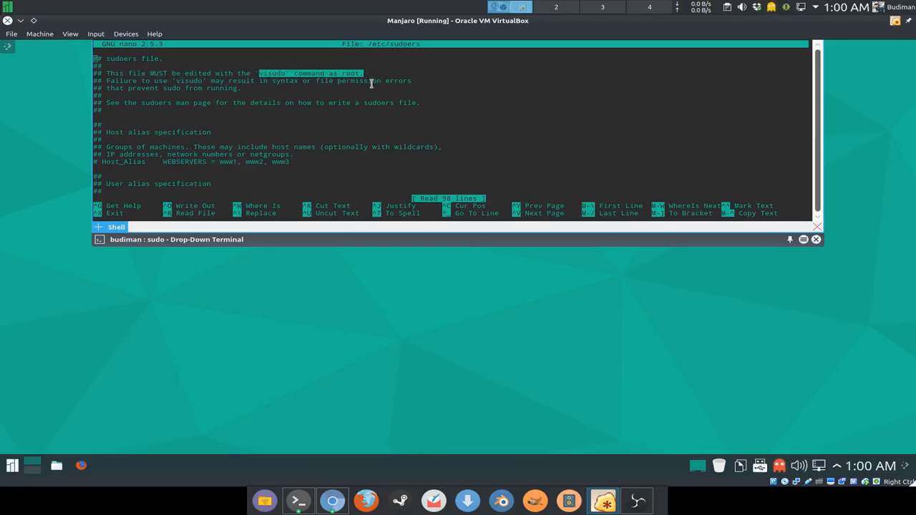
pyautogui.press('ctrl+x')
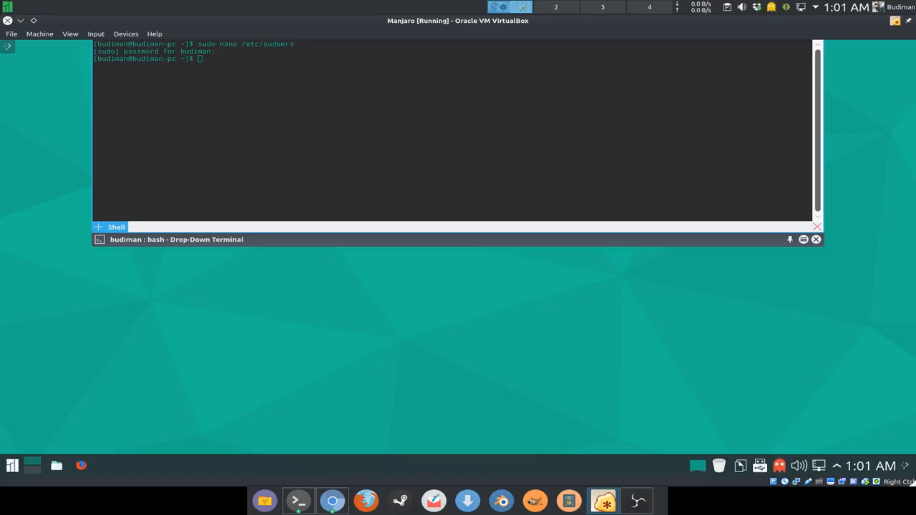
# Step: Run 'sudo EDITOR=nano visudo', highlighting the EDITOR=nano part before launching it
pyautogui.write('sudo')
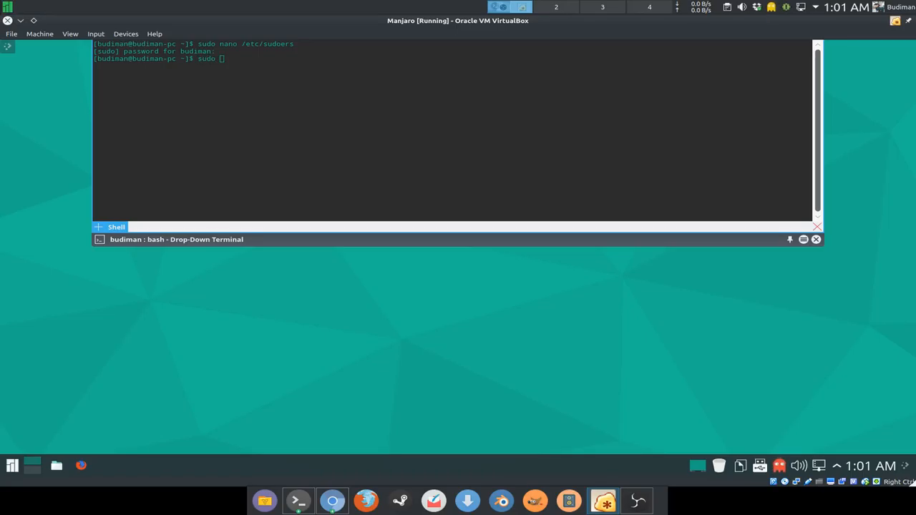
pyautogui.write('EDITOR=na')
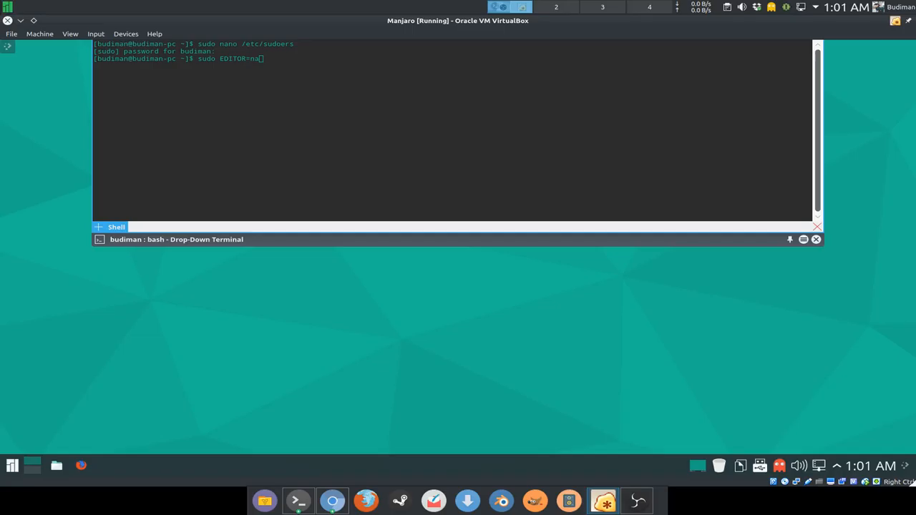
pyautogui.write('no')
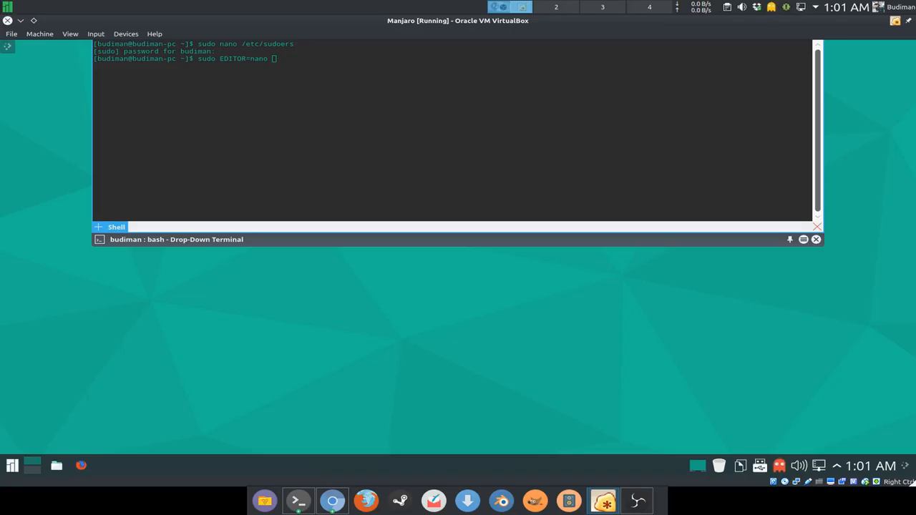
pyautogui.write('vid')
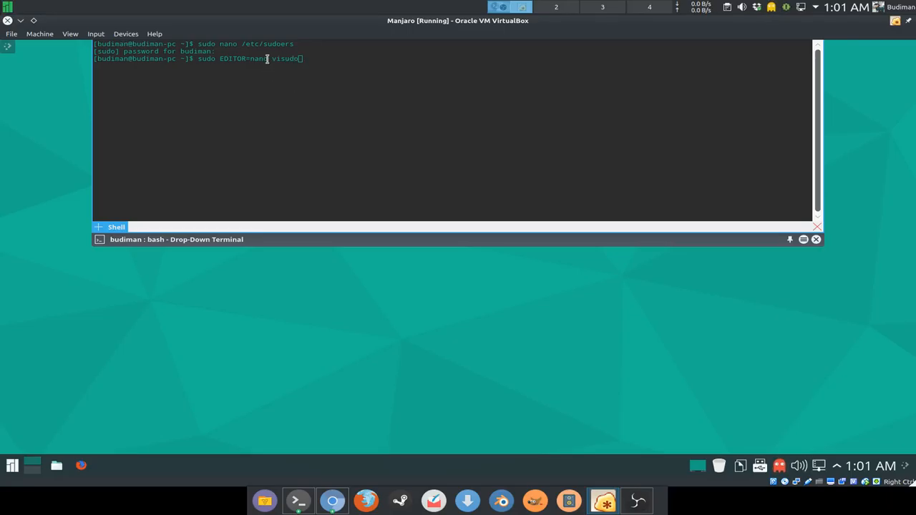
pyautogui.doubleClick(244, 59)
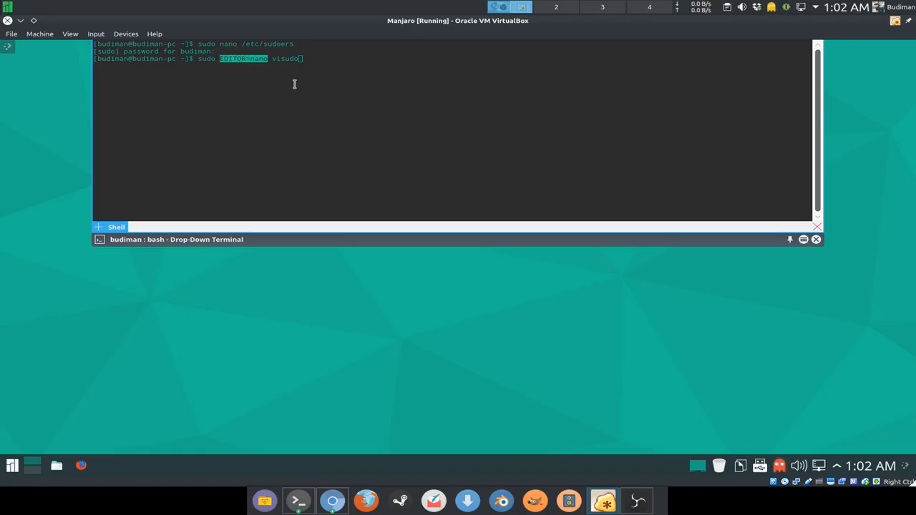
pyautogui.click(267, 58)
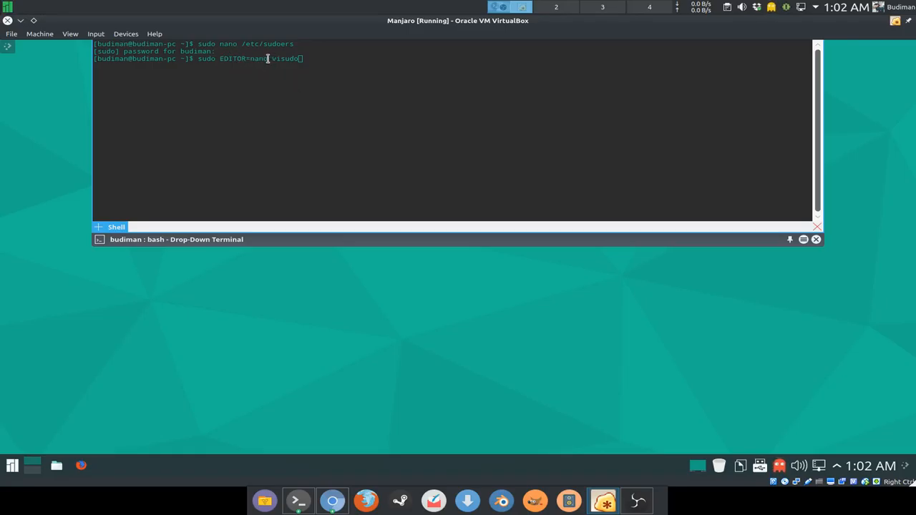
pyautogui.doubleClick(232, 59)
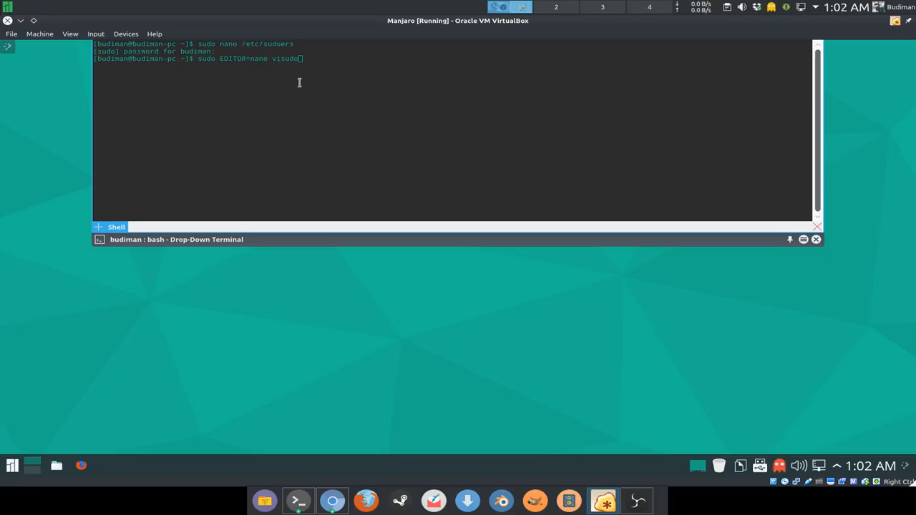
pyautogui.press('Return')
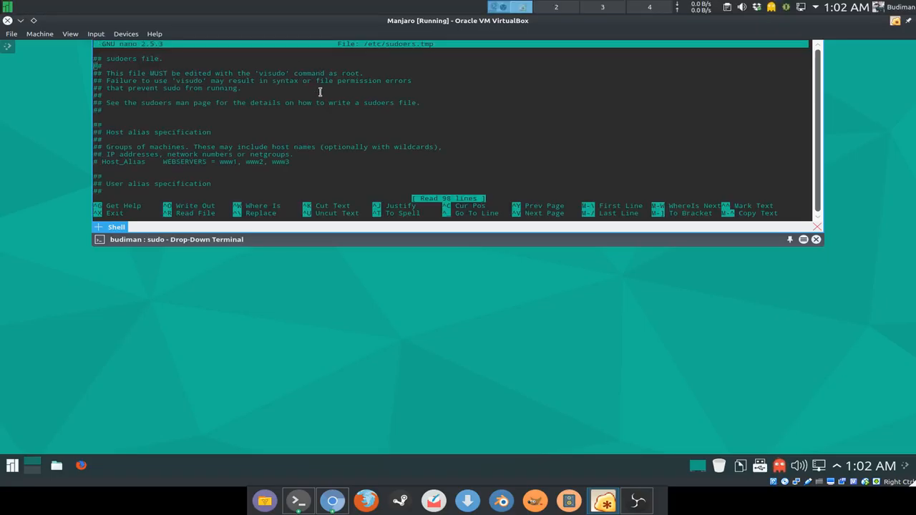
pyautogui.moveTo(688, 128)
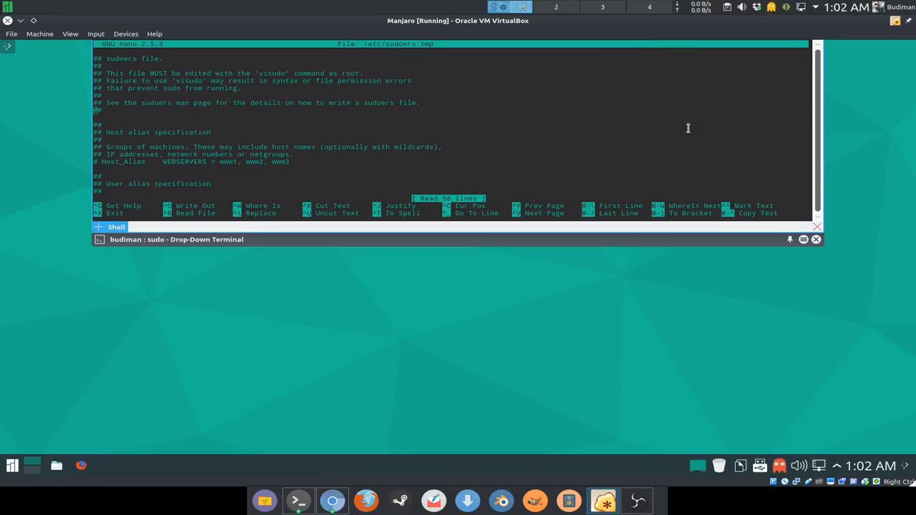
# Step: At the end of sudoers, add a '## My customization' comment and begin a 'Defaults' line
pyautogui.scroll(-3)
pyautogui.write('##')
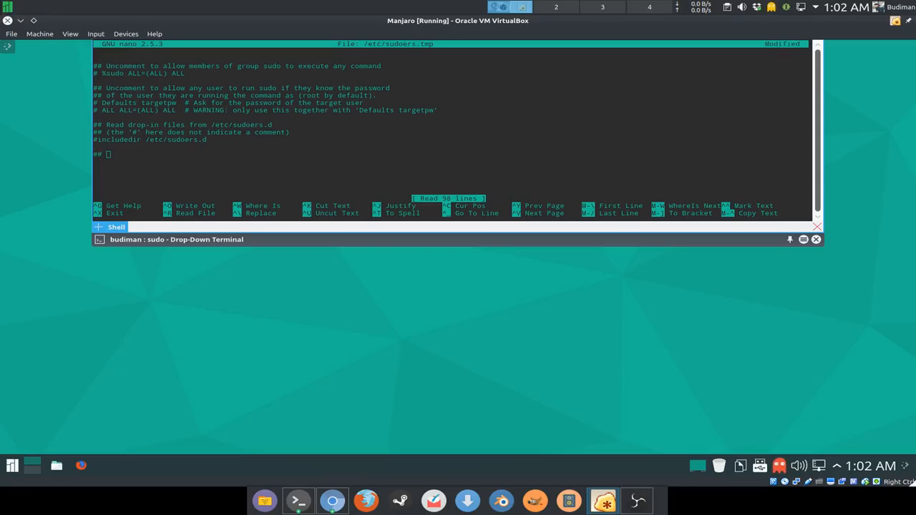
pyautogui.write('M')
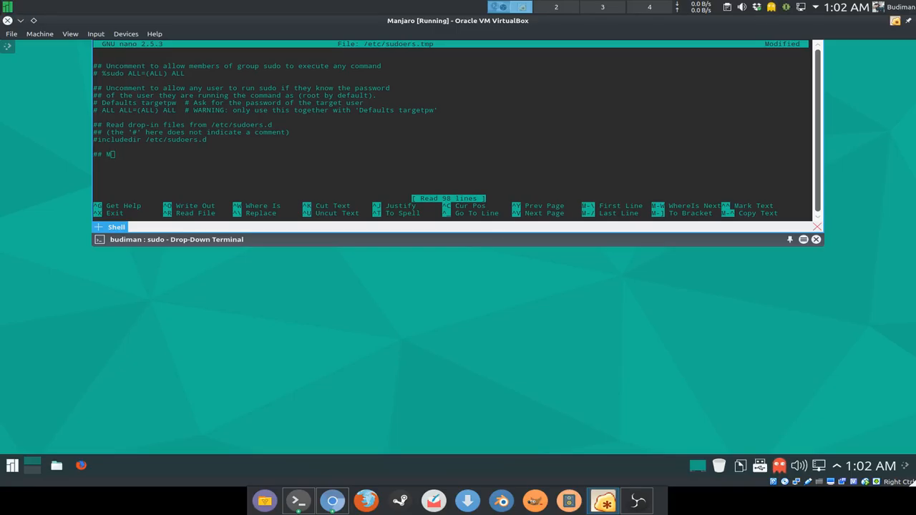
pyautogui.write('y custom')
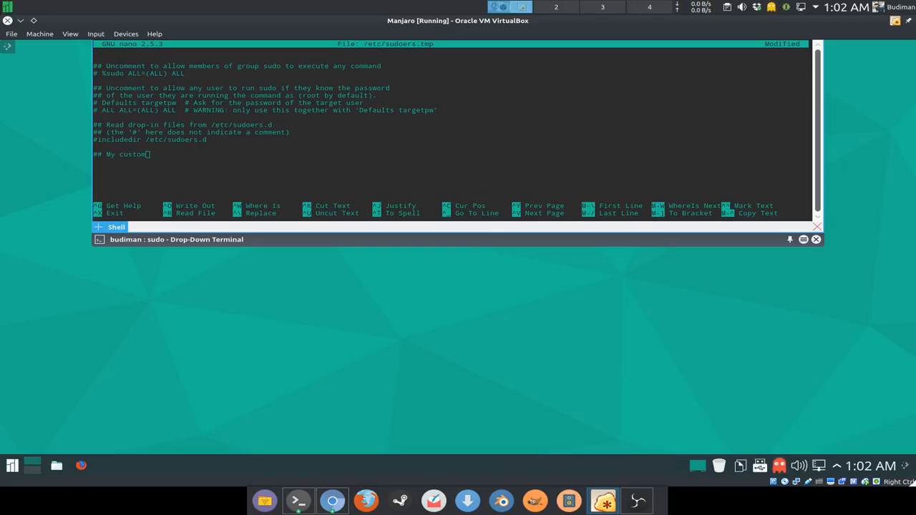
pyautogui.write('ization')
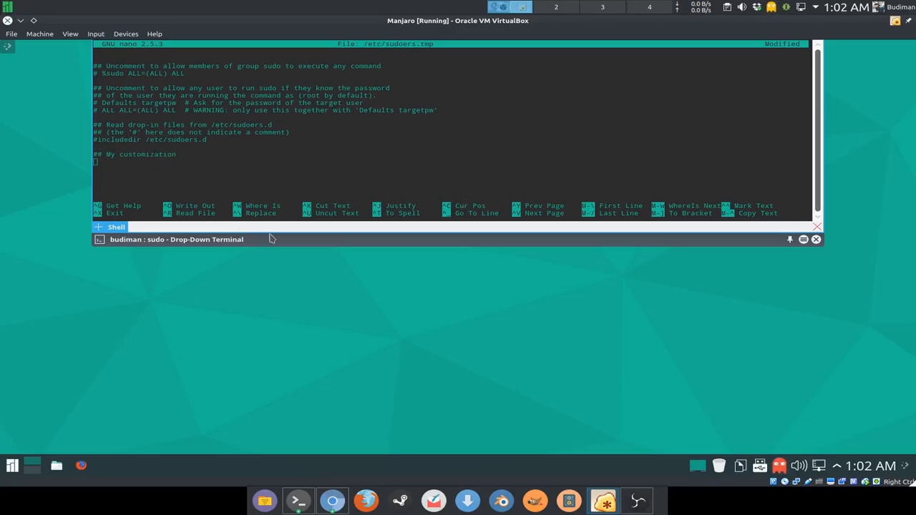
pyautogui.moveTo(539, 450)
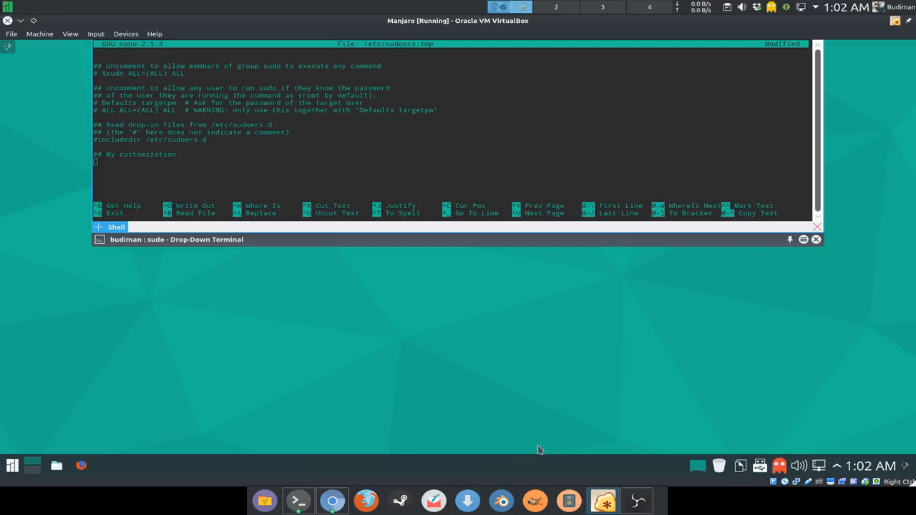
pyautogui.moveTo(234, 251)
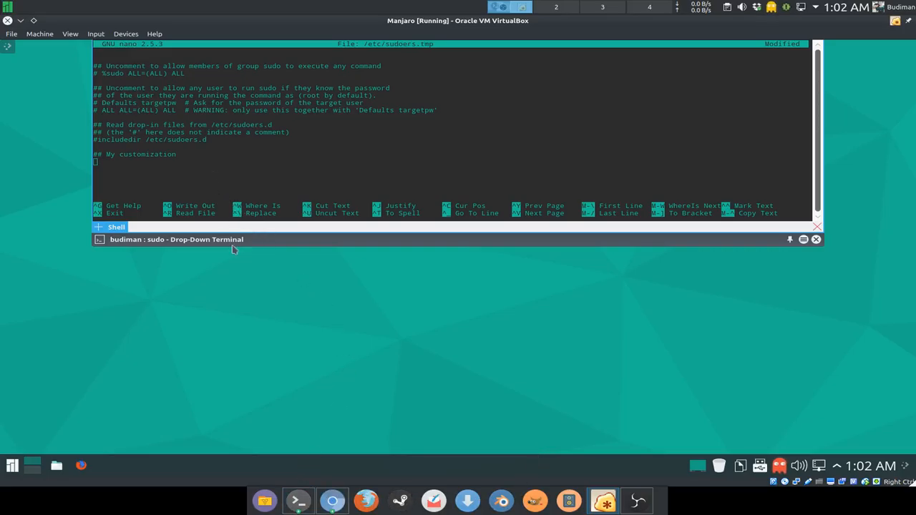
pyautogui.write('Defaults')
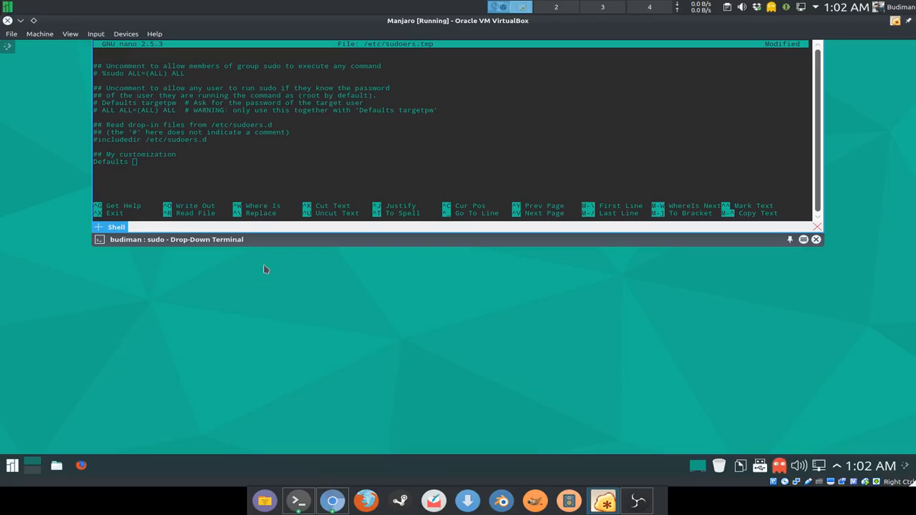
pyautogui.moveTo(333, 500)
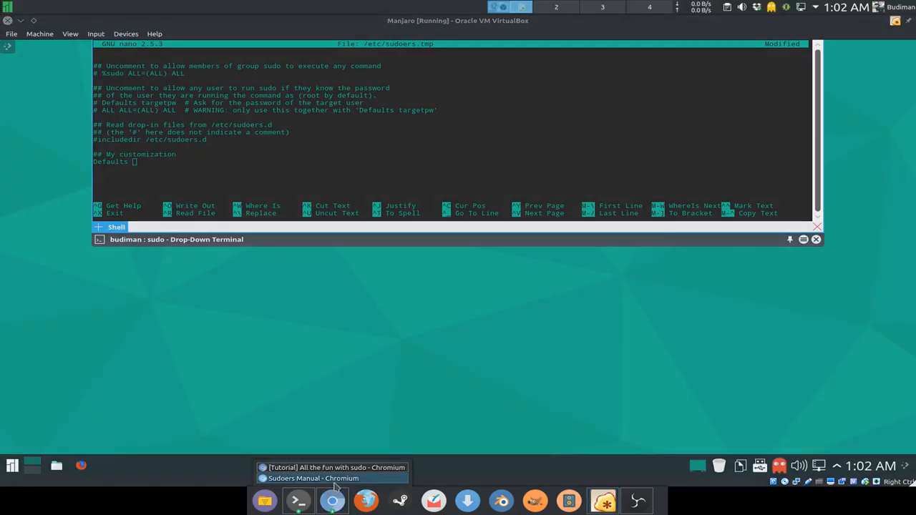
# Step: Browse the Sudoers Manual's boolean flags and select the env_editor flag name
pyautogui.click(313, 478)
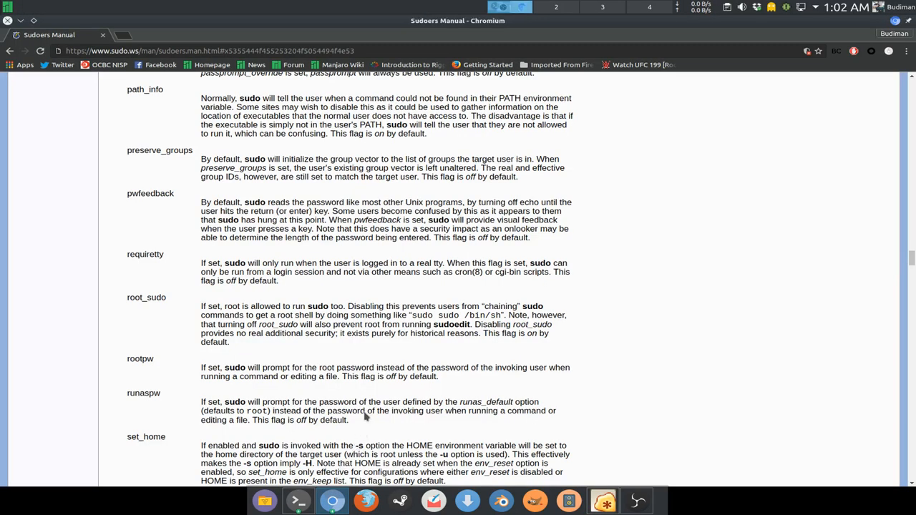
pyautogui.scroll(3)
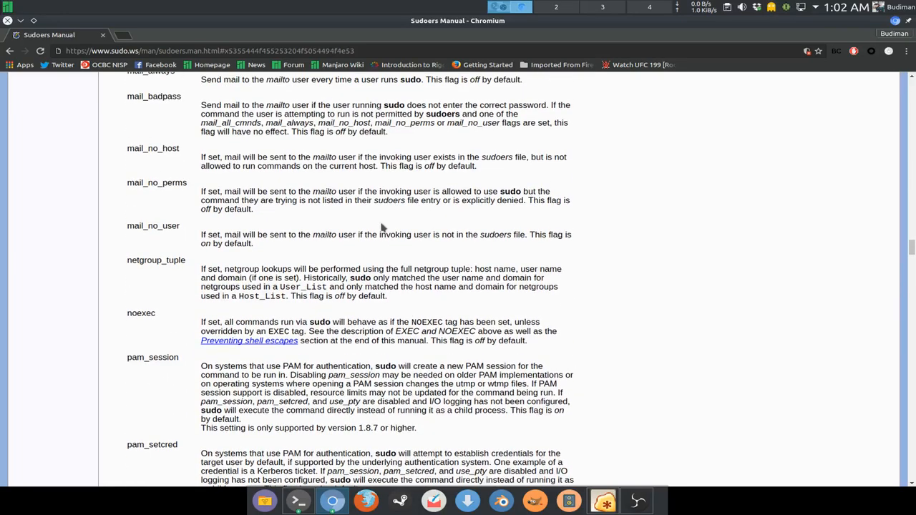
pyautogui.scroll(3)
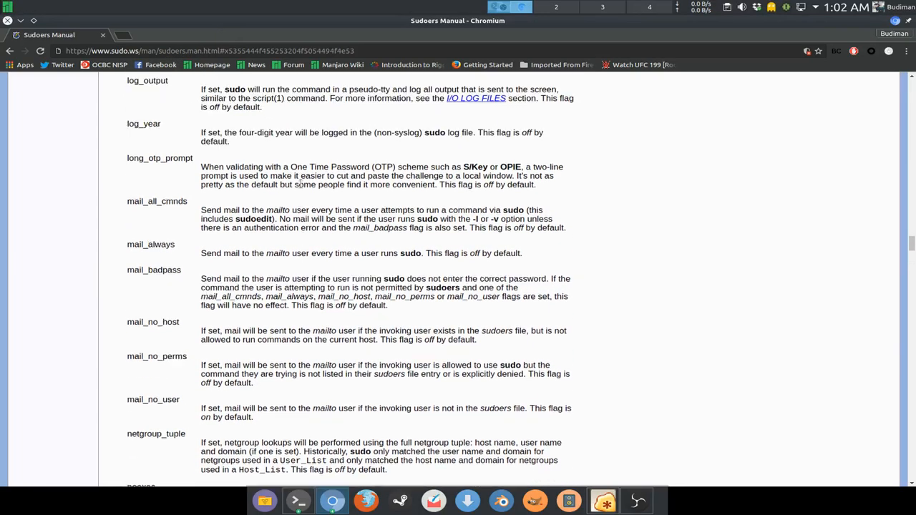
pyautogui.scroll(3)
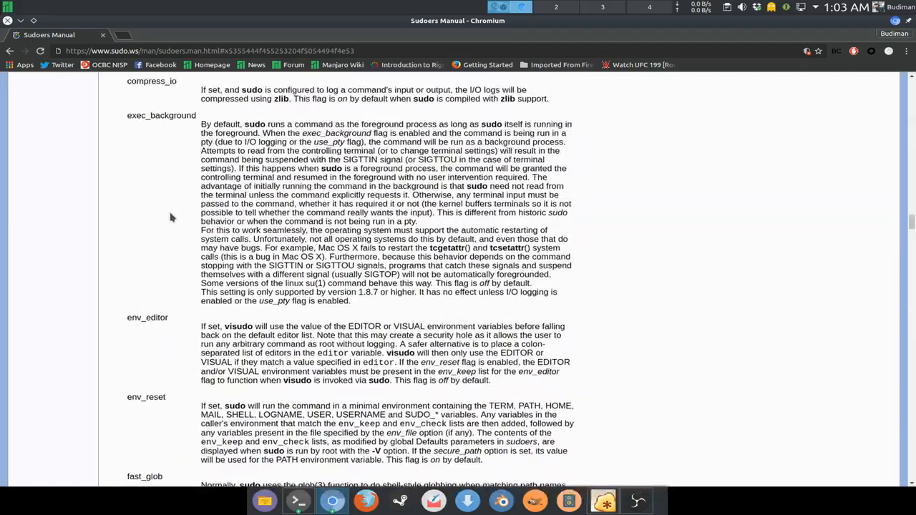
pyautogui.scroll(3)
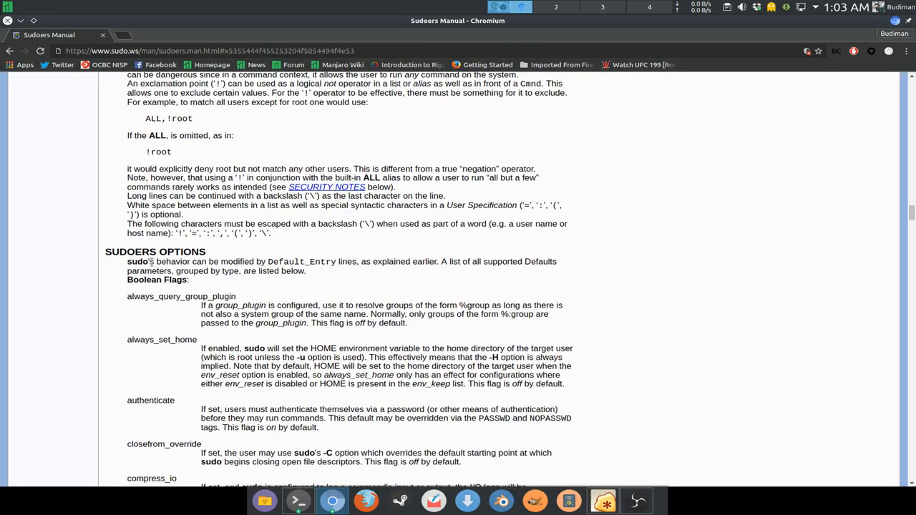
pyautogui.moveTo(243, 322)
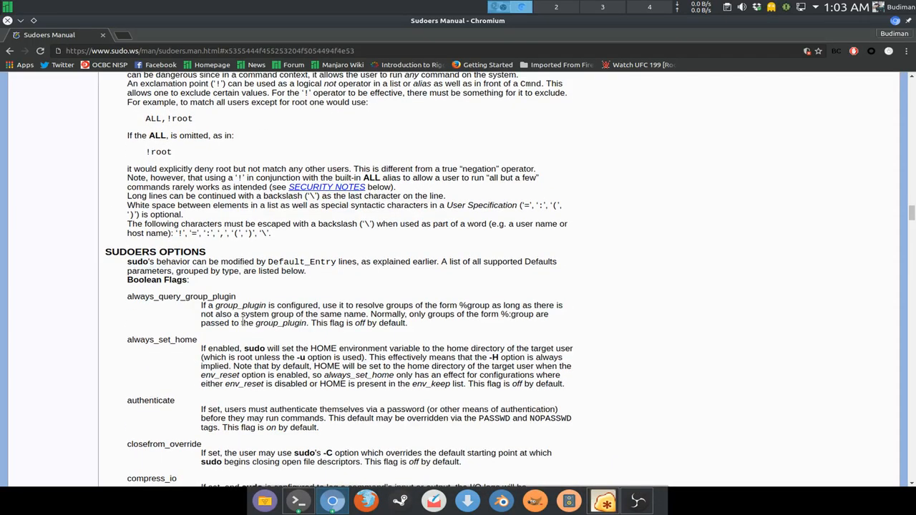
pyautogui.scroll(-3)
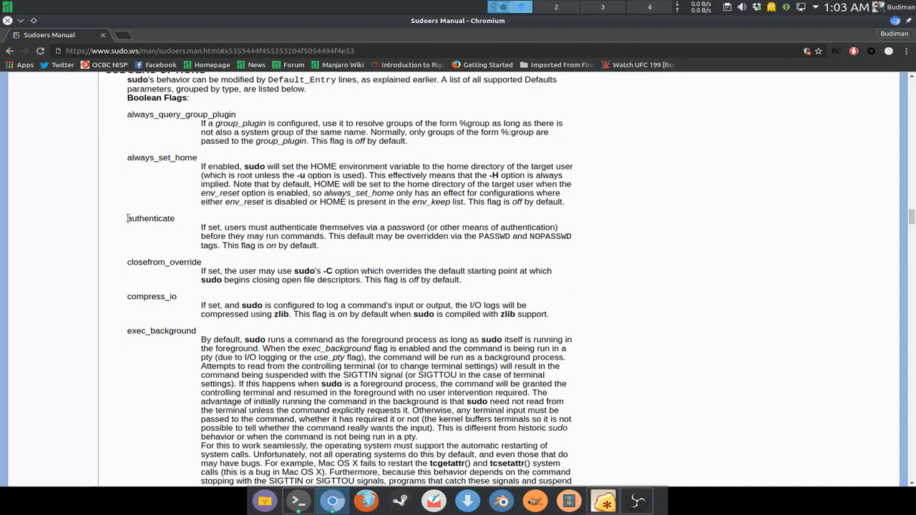
pyautogui.scroll(-3)
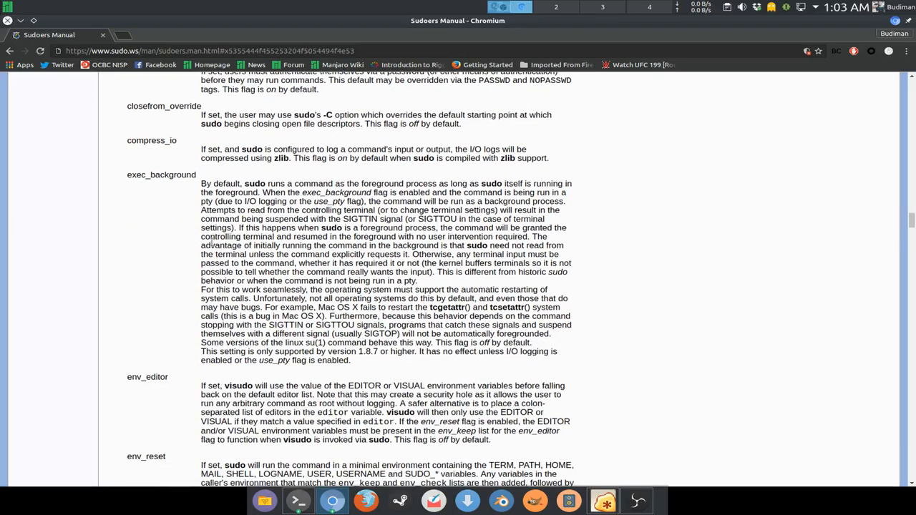
pyautogui.scroll(-3)
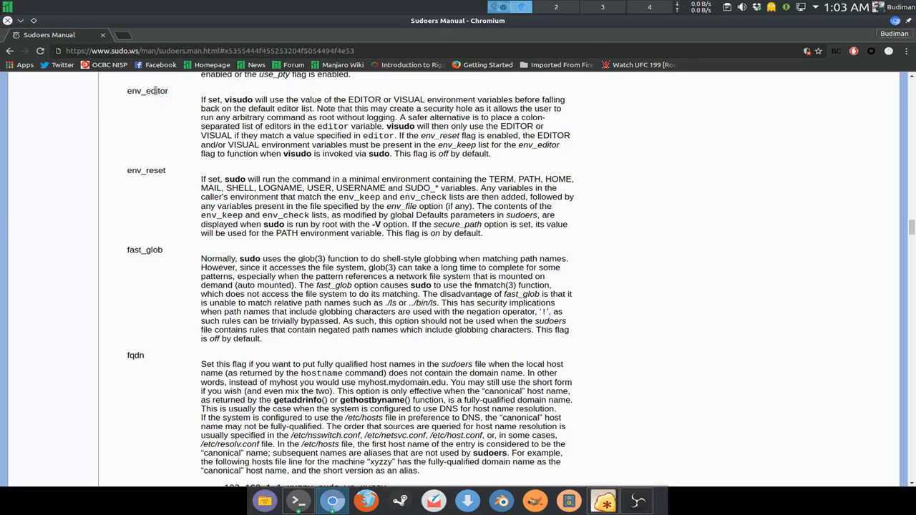
pyautogui.doubleClick(148, 91)
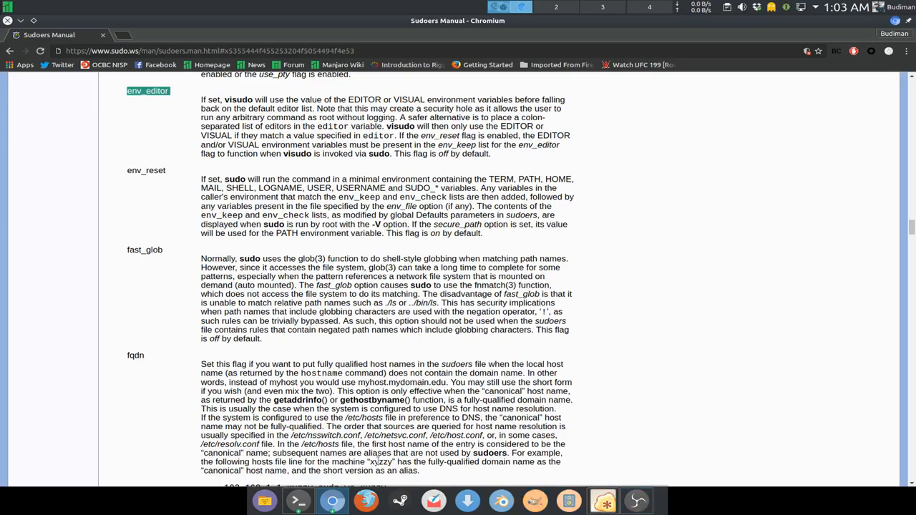
pyautogui.scroll(-3)
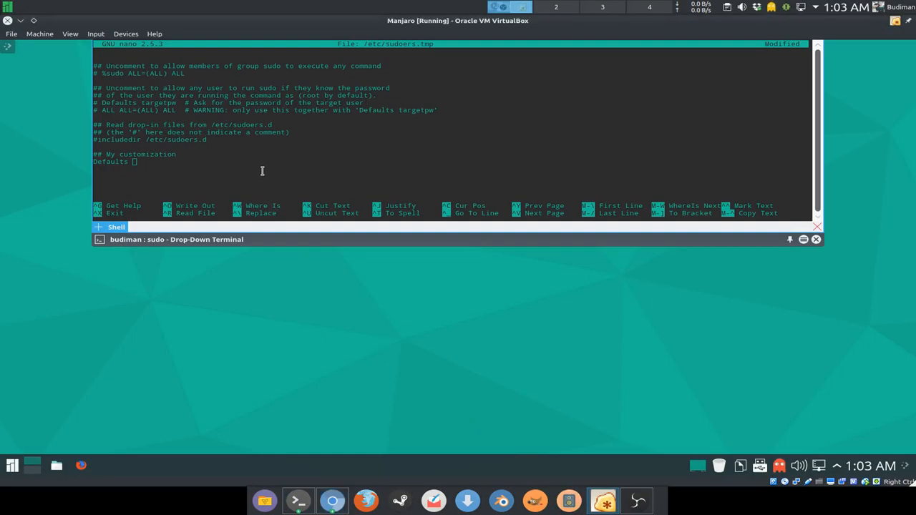
# Step: Complete the line as 'Defaults env_editor=nano'
pyautogui.write('env_e')
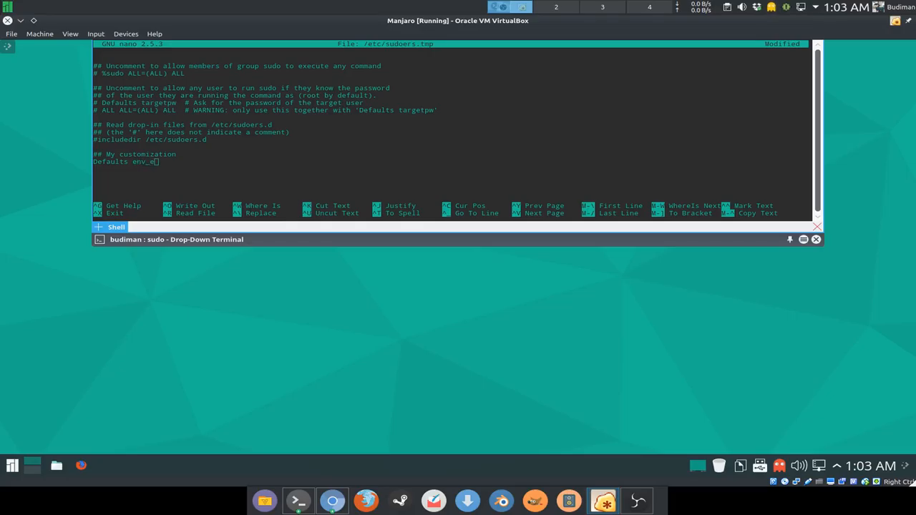
pyautogui.write('itor=nano')
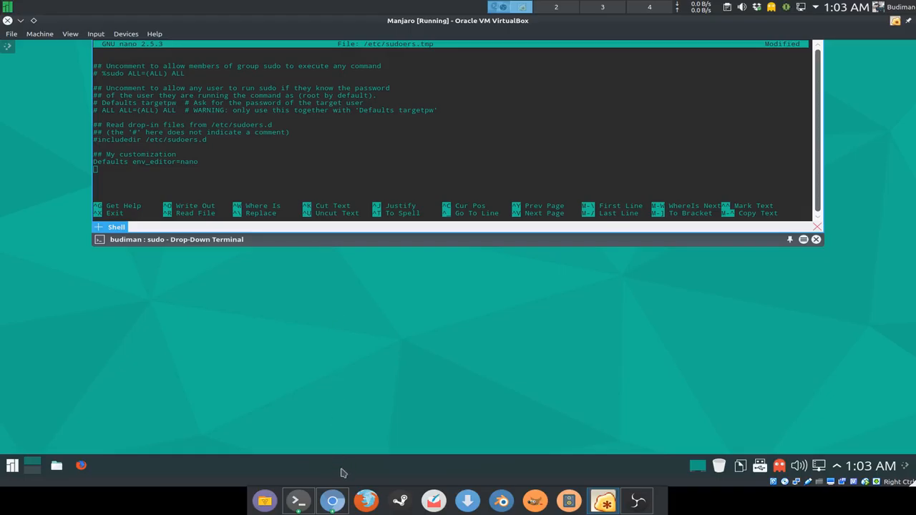
pyautogui.moveTo(547, 434)
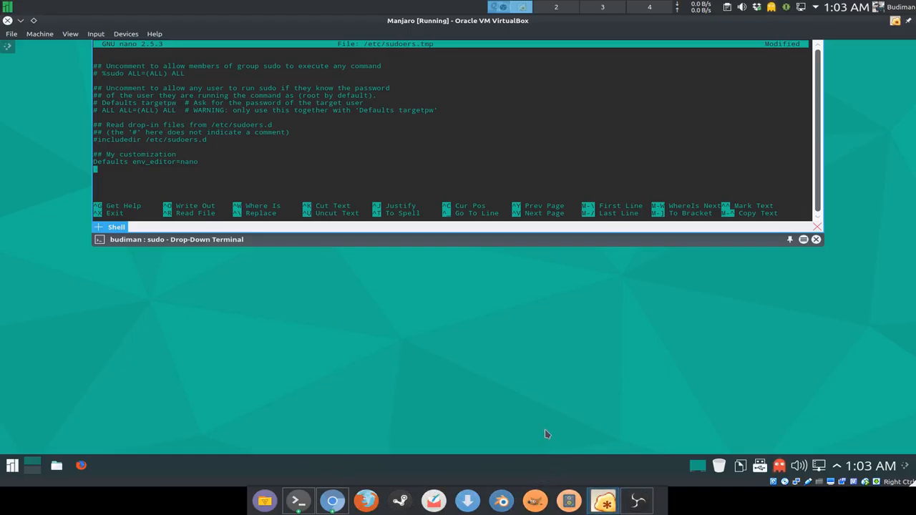
pyautogui.moveTo(390, 428)
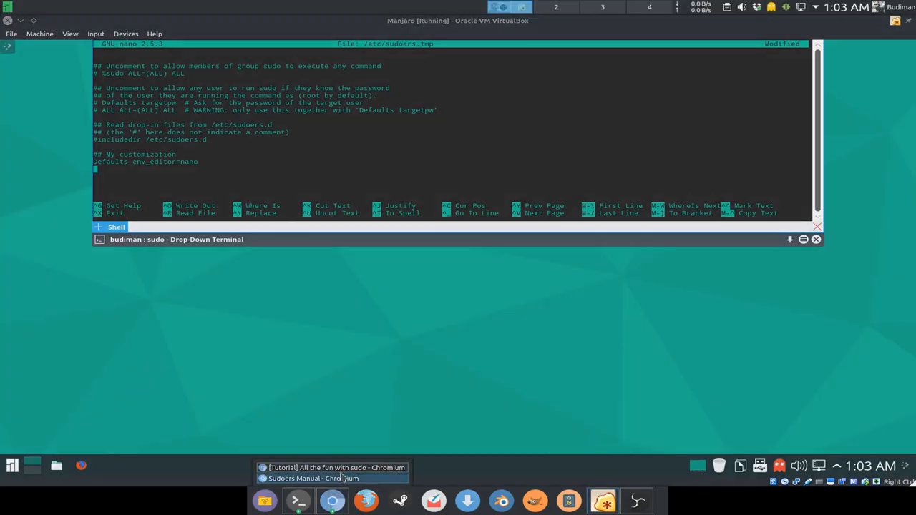
pyautogui.moveTo(332, 478)
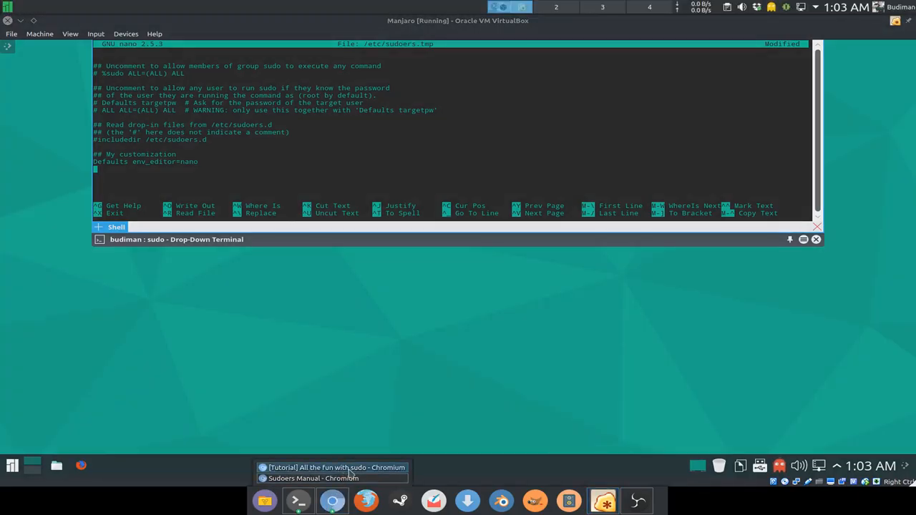
# Step: Bring back the Sudoers Manual and scroll to later flags like setenv and targetpw
pyautogui.click(312, 478)
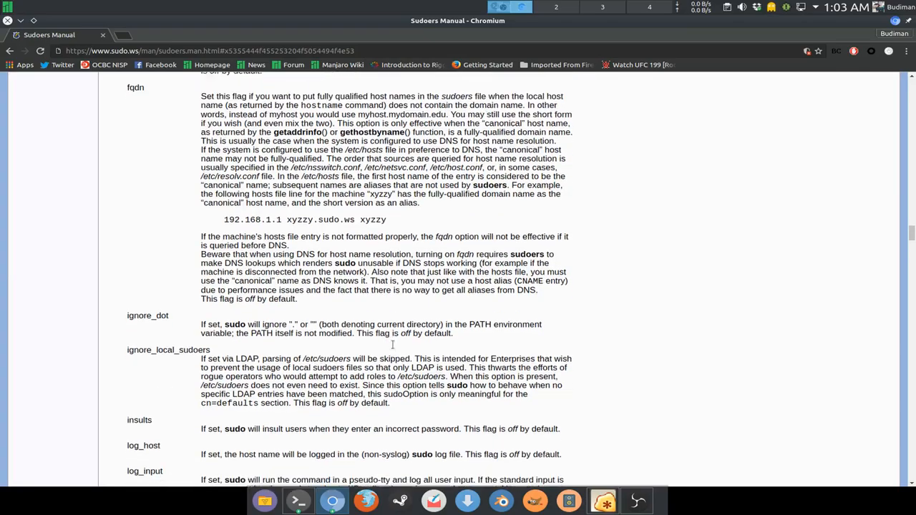
pyautogui.scroll(-3)
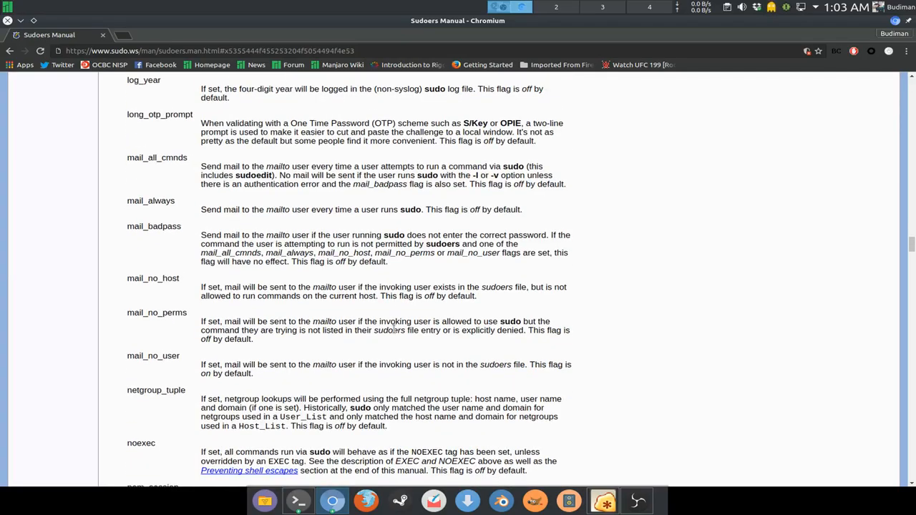
pyautogui.scroll(-3)
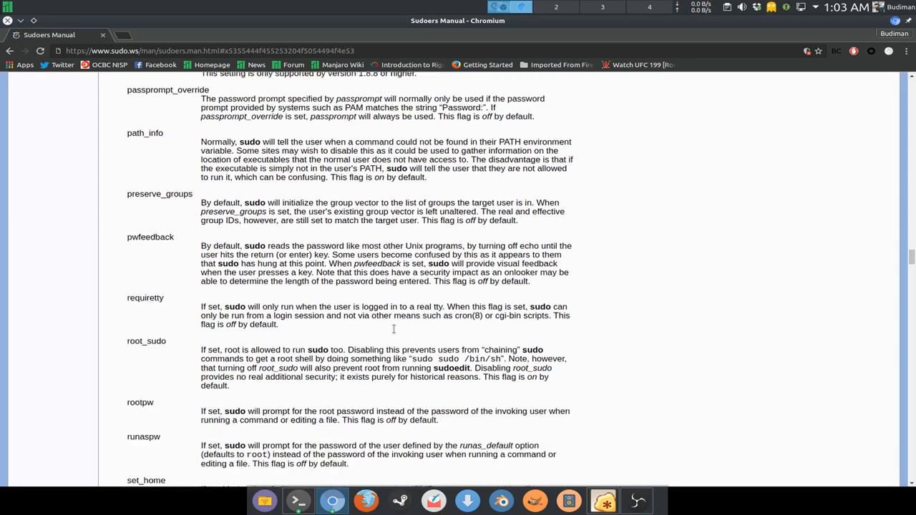
pyautogui.scroll(-3)
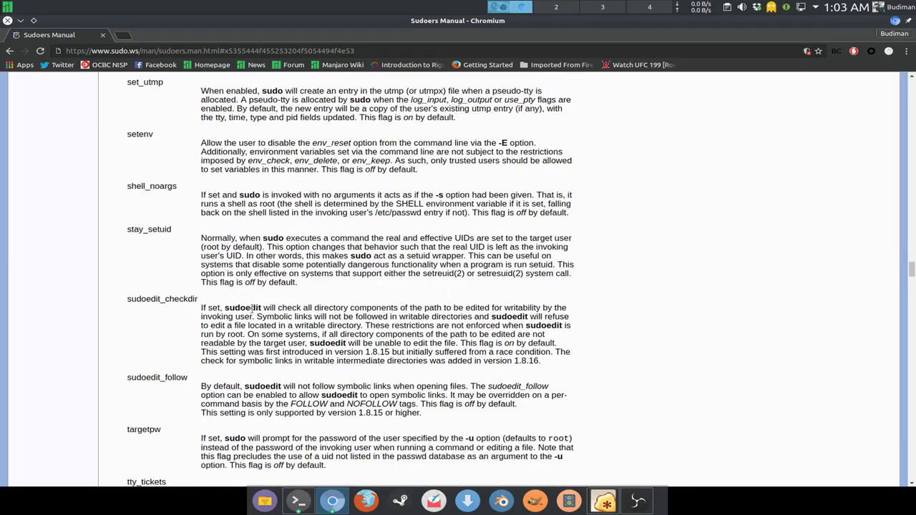
pyautogui.scroll(-3)
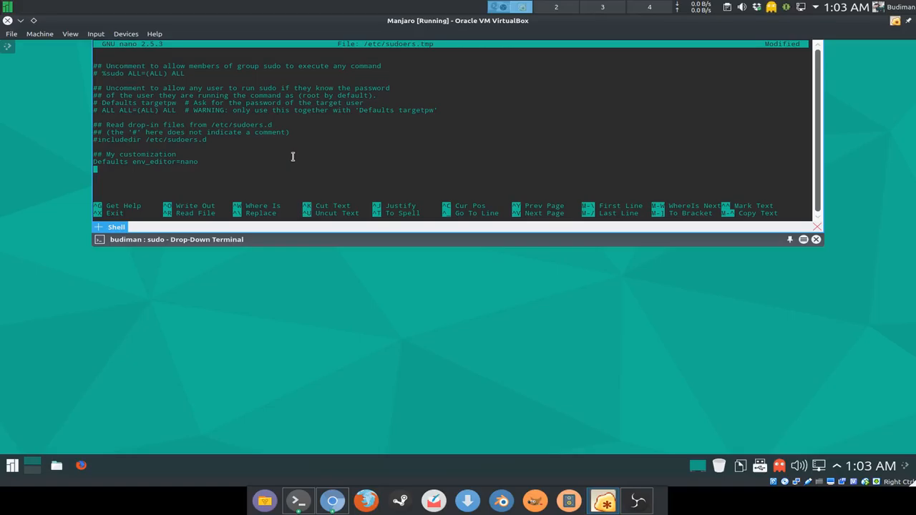
# Step: Add 'Defaults insult' and 'Defaults passprompt="Please enter the password of %p:"' lines
pyautogui.write('Defaults')
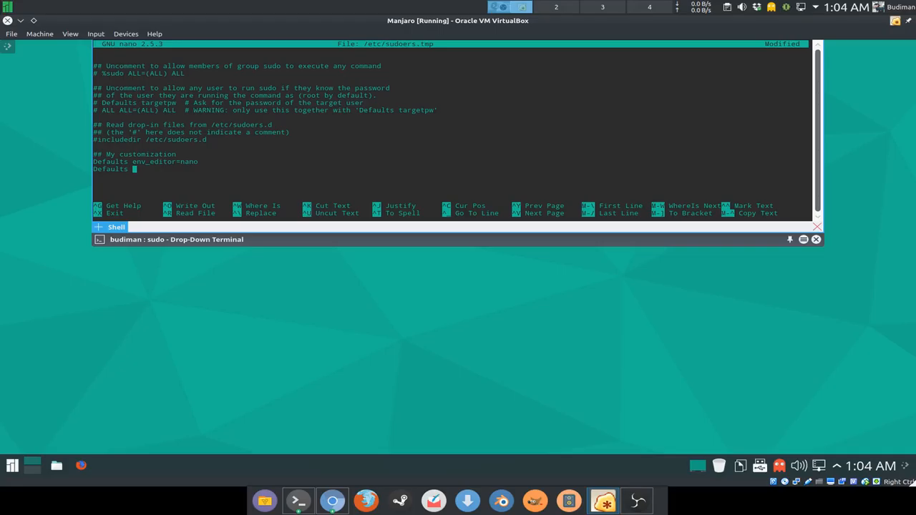
pyautogui.write('insult')
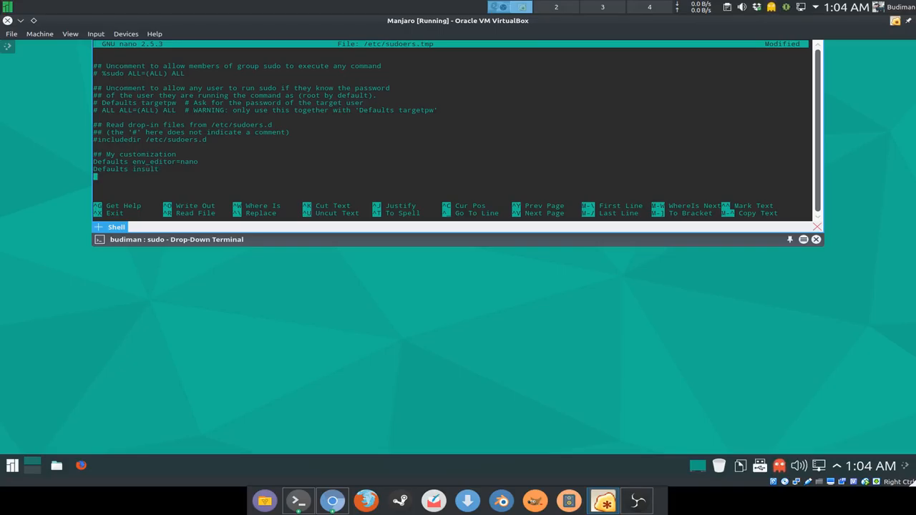
pyautogui.write('Defaults')
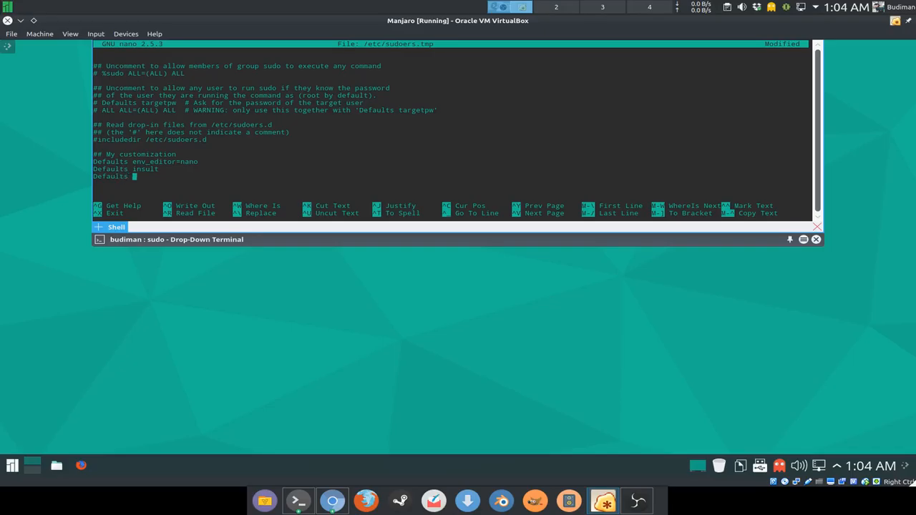
pyautogui.write('passprompt=')
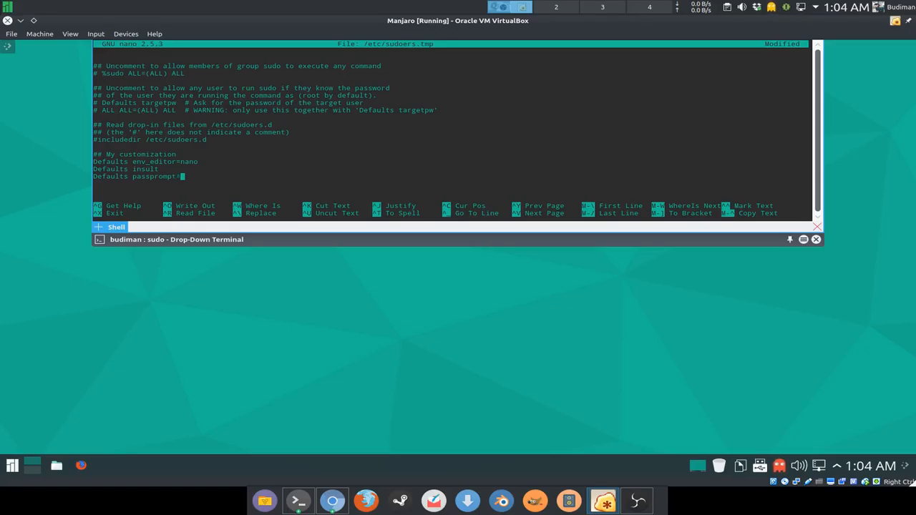
pyautogui.write('"Please')
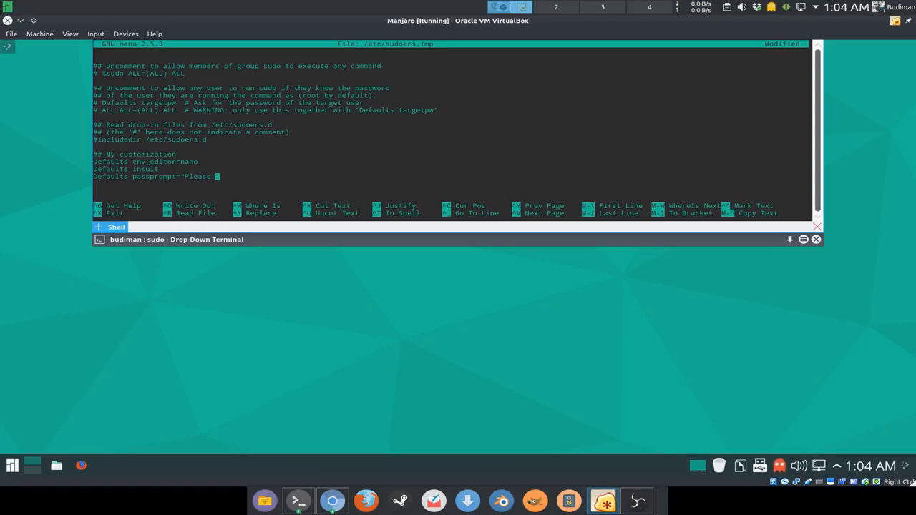
pyautogui.write('enter the password')
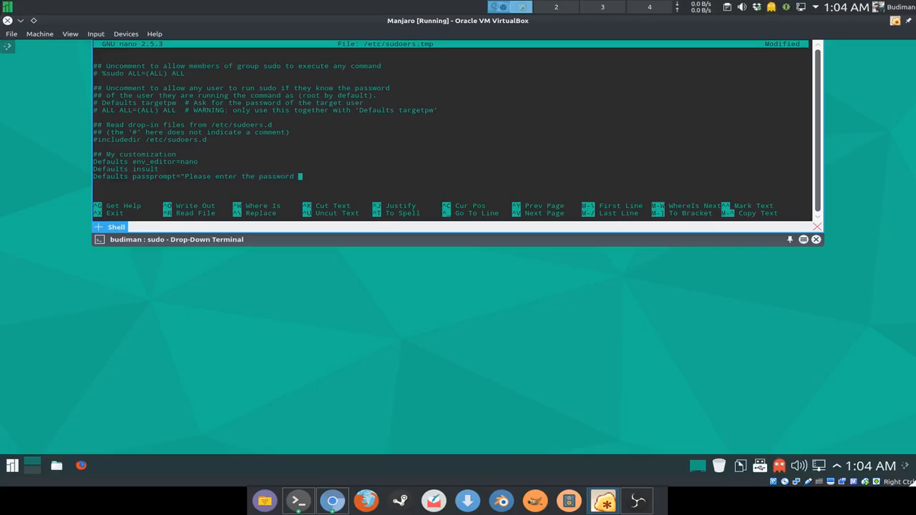
pyautogui.write('of %')
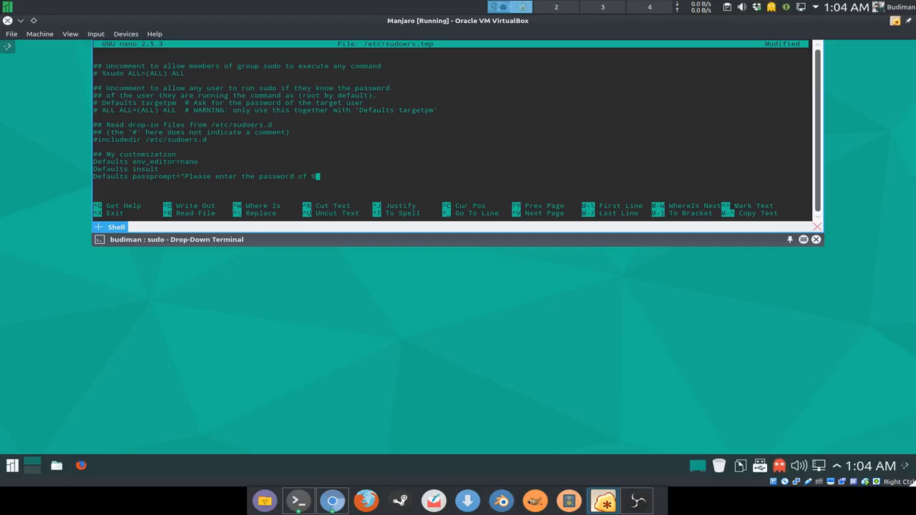
pyautogui.write('p')
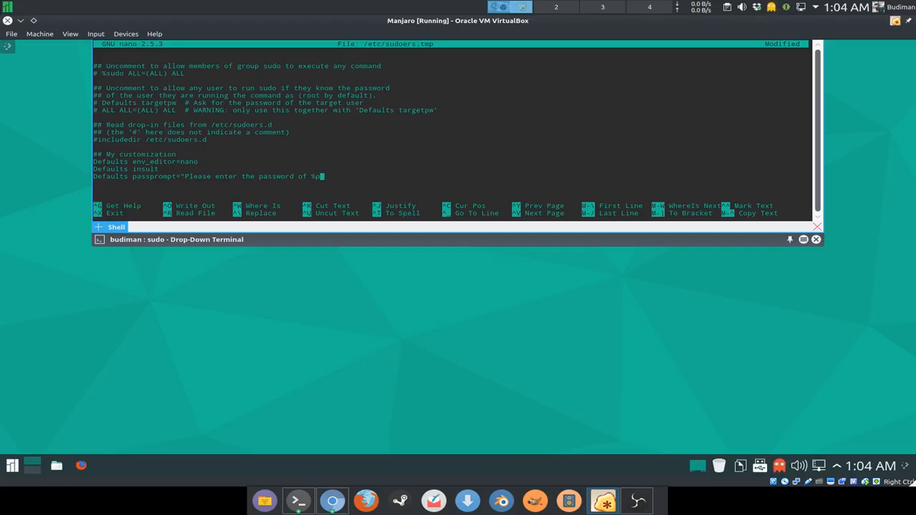
pyautogui.write(':"')
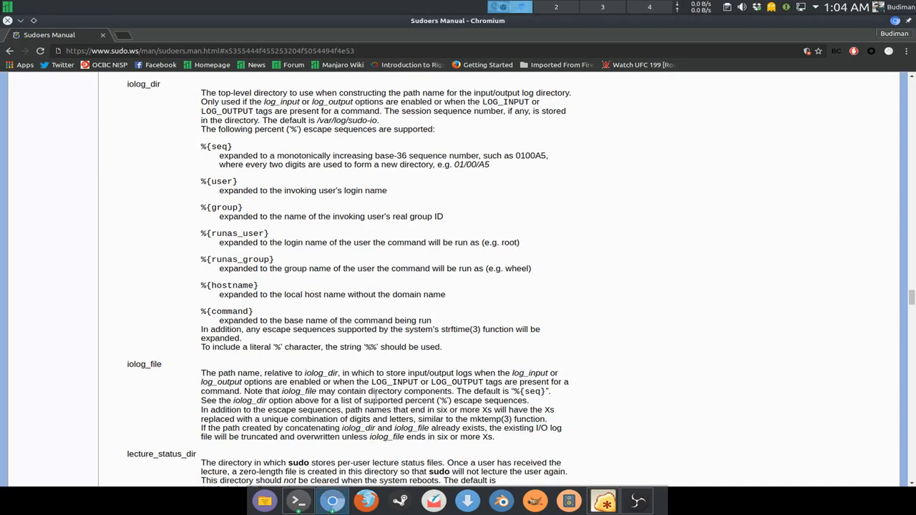
# Step: Scroll the manual to passprompt and mark the %h and %U escape descriptions
pyautogui.scroll(3)
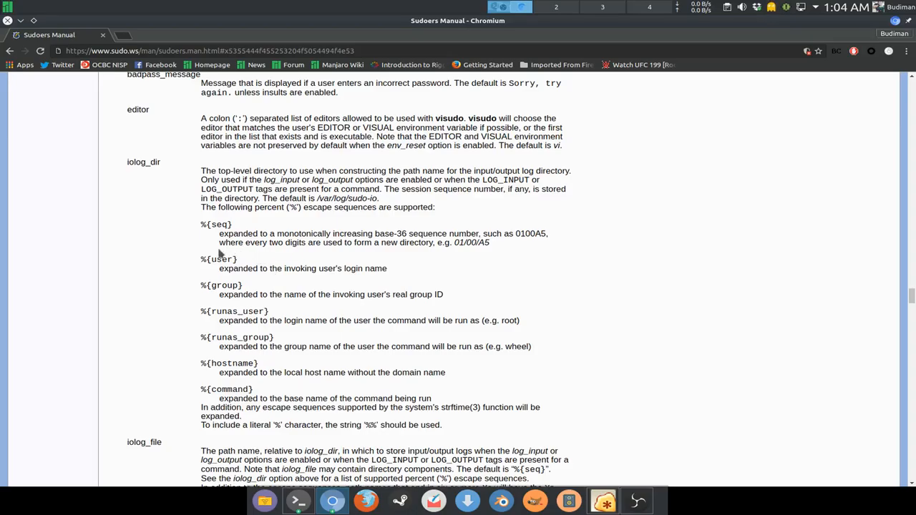
pyautogui.scroll(-3)
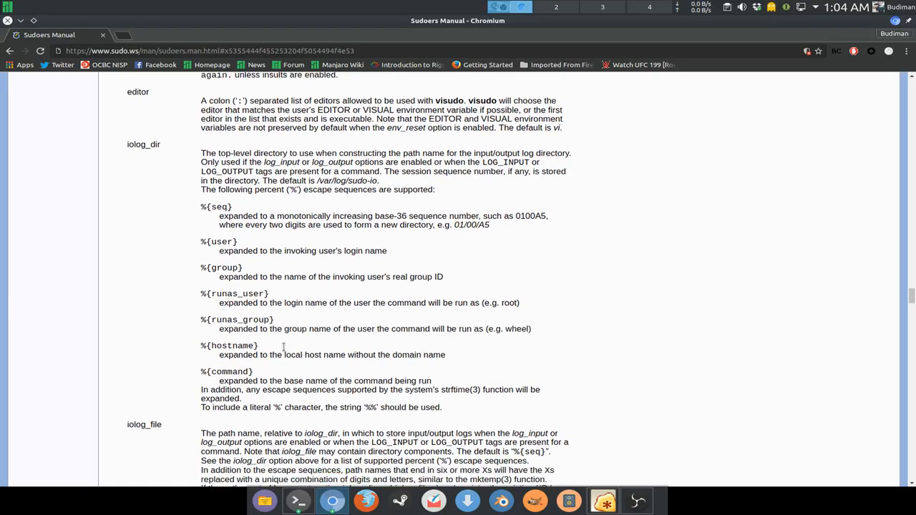
pyautogui.scroll(-3)
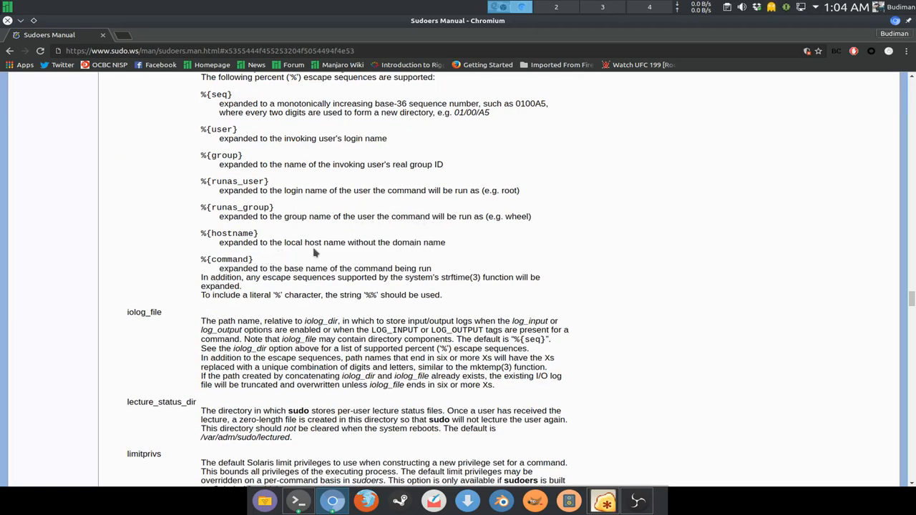
pyautogui.scroll(-3)
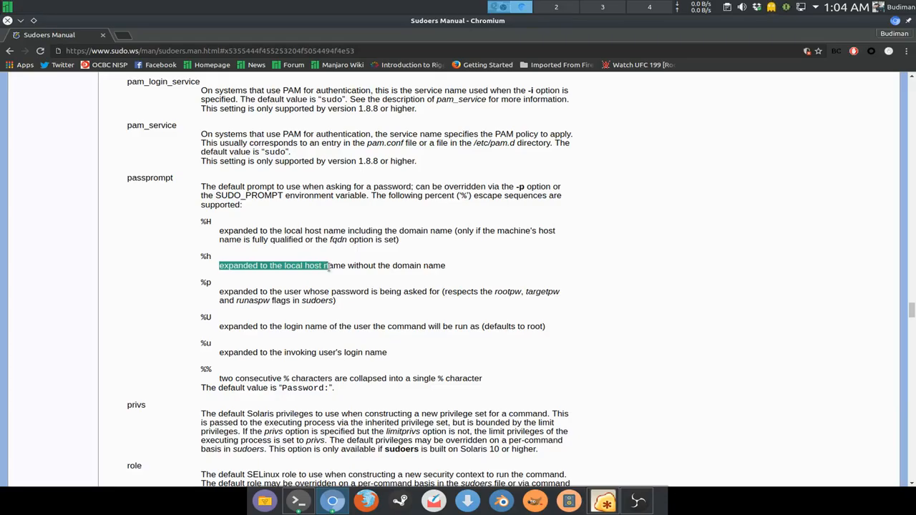
pyautogui.moveTo(326, 266); pyautogui.dragTo(448, 265)
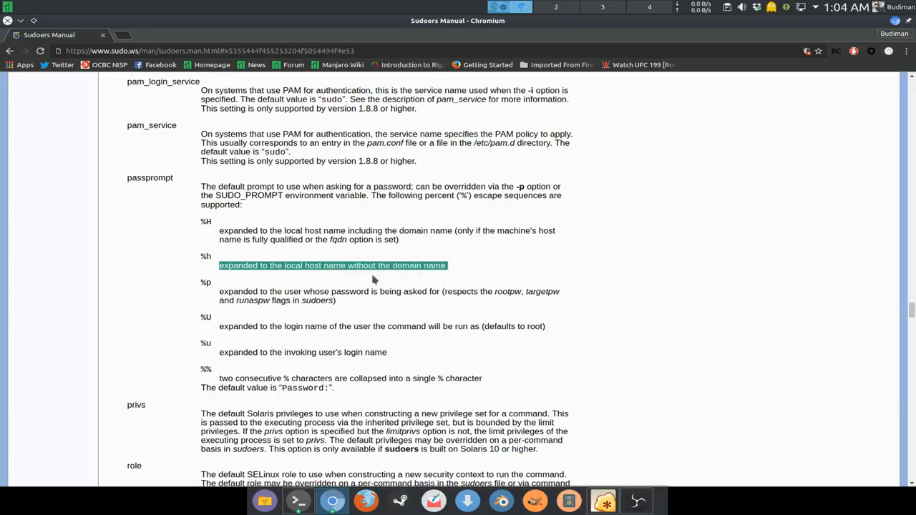
pyautogui.moveTo(372, 279)
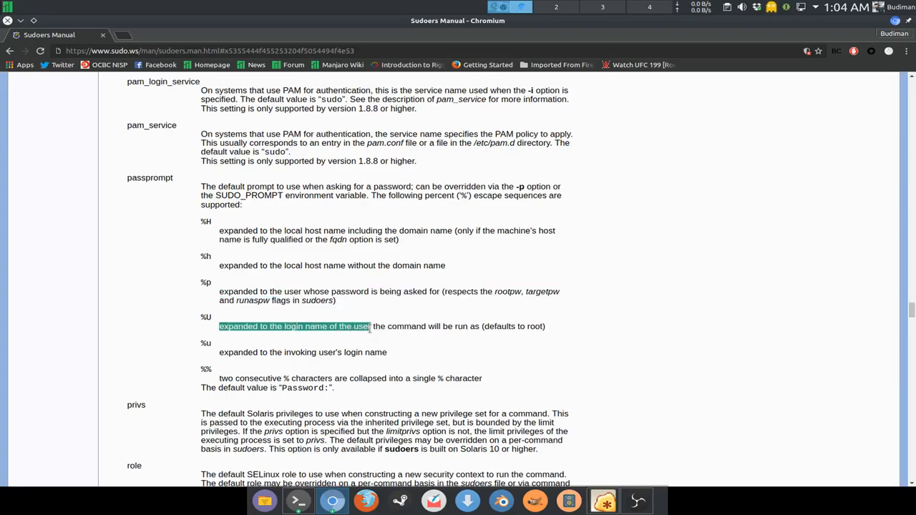
pyautogui.moveTo(367, 326); pyautogui.dragTo(548, 326)
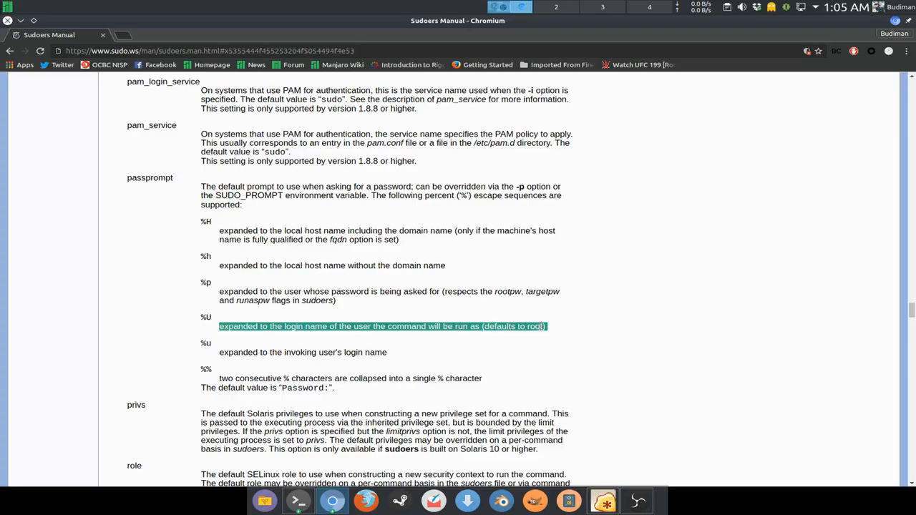
pyautogui.scroll(-3)
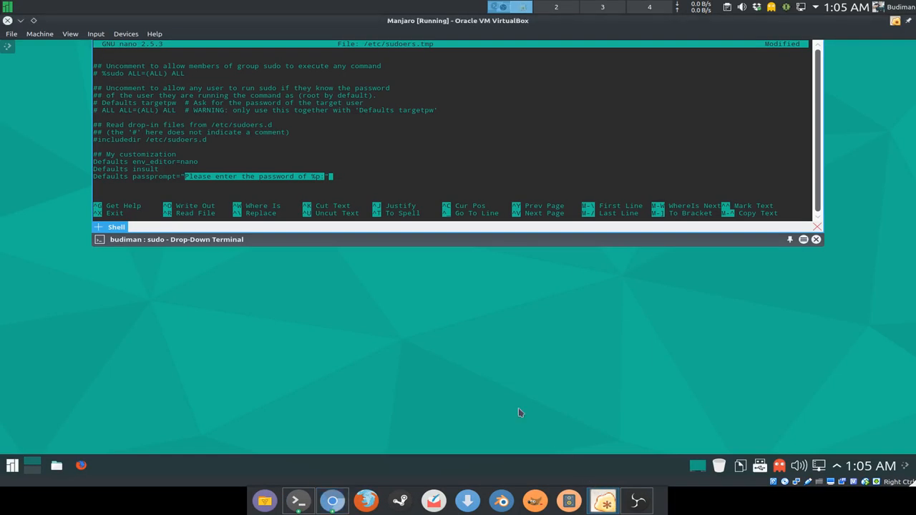
# Step: Add the line 'Defaults pwfeedback' to the sudoers customization
pyautogui.click(364, 170)
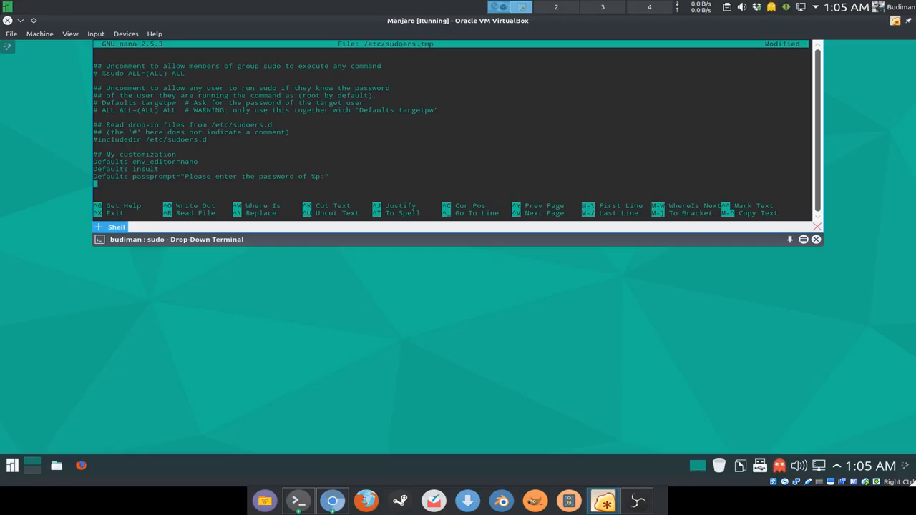
pyautogui.write('Defaults p')
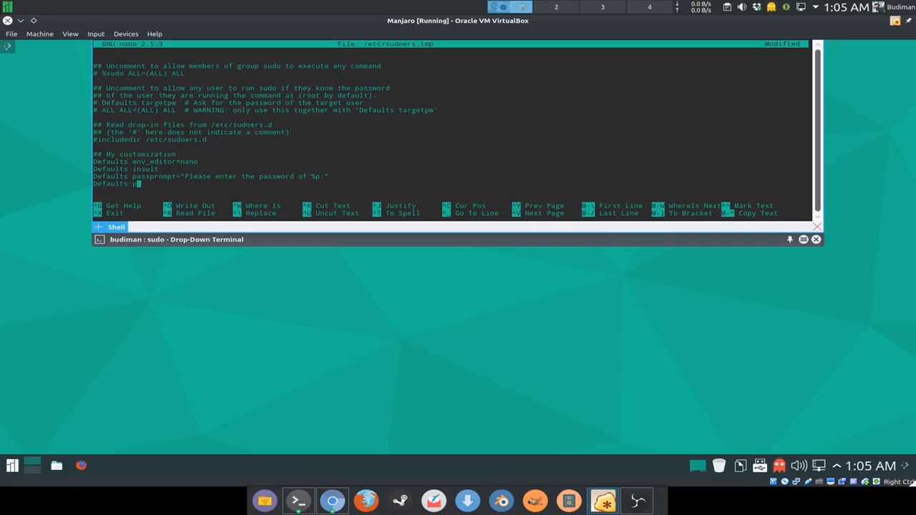
pyautogui.write('wfeedback')
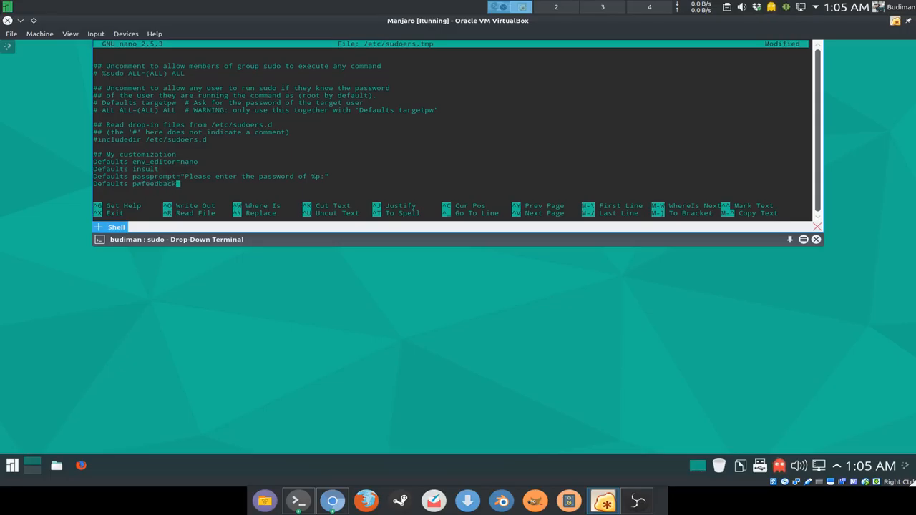
pyautogui.press('Return')
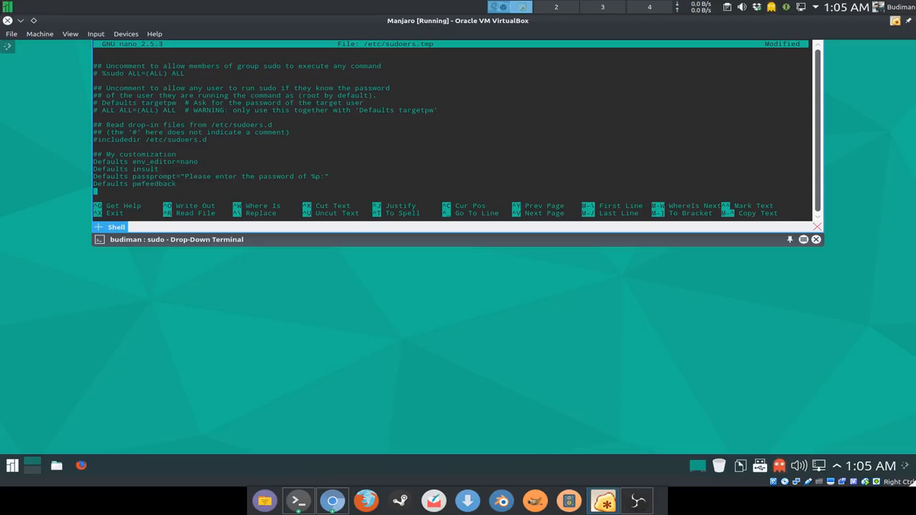
# Step: Add the line 'Defaults passwd_tries=5'
pyautogui.write('Defaults')
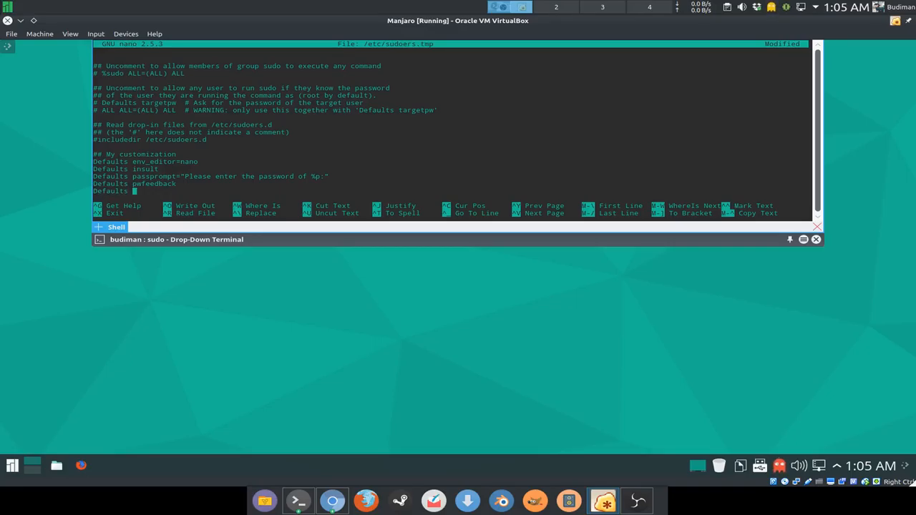
pyautogui.write('passwd')
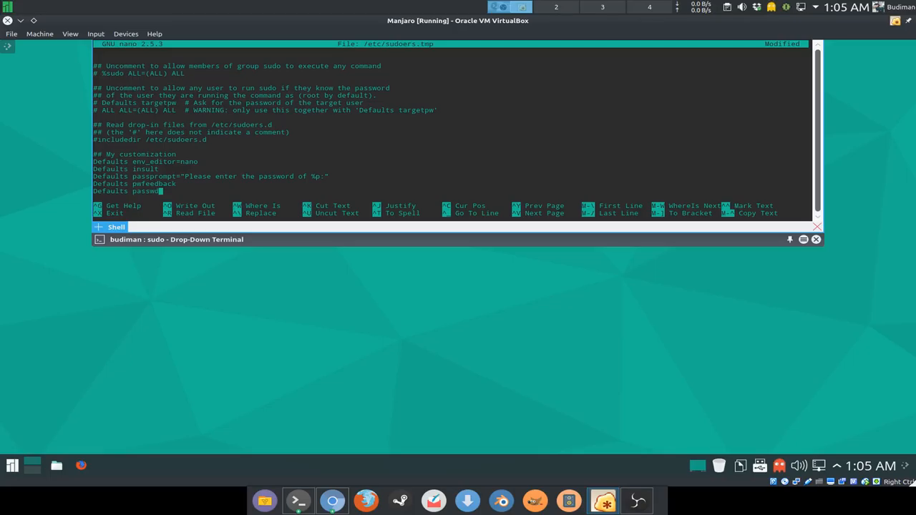
pyautogui.write('_tries=')
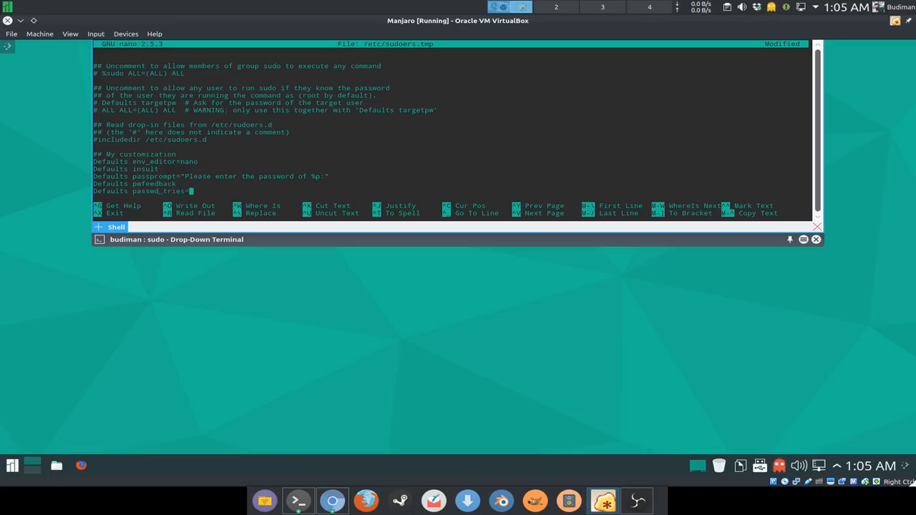
pyautogui.write('5')
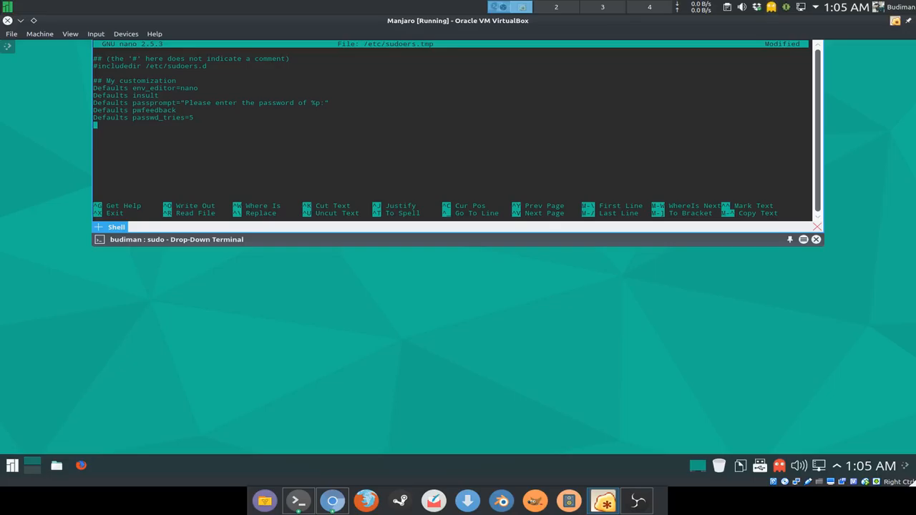
# Step: Add the line 'Defaults timestamp_timeout=10' and start a new line
pyautogui.write('D')
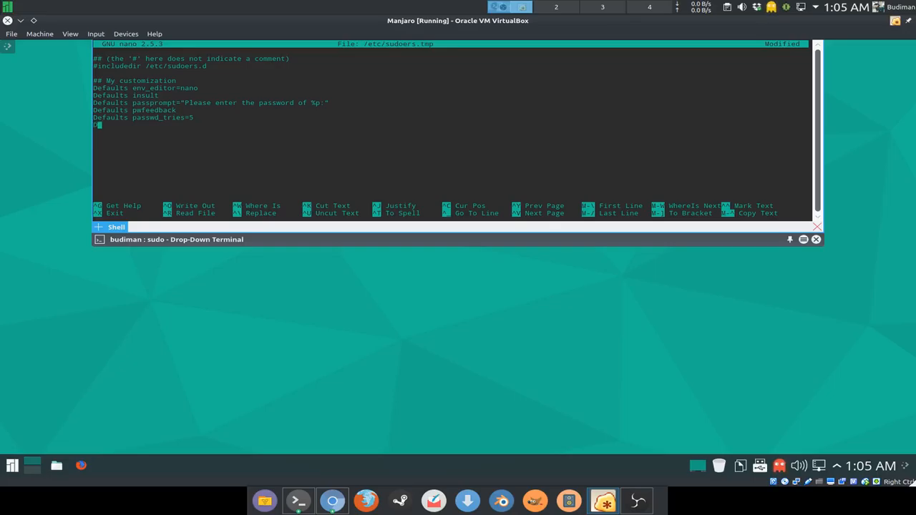
pyautogui.write('Default')
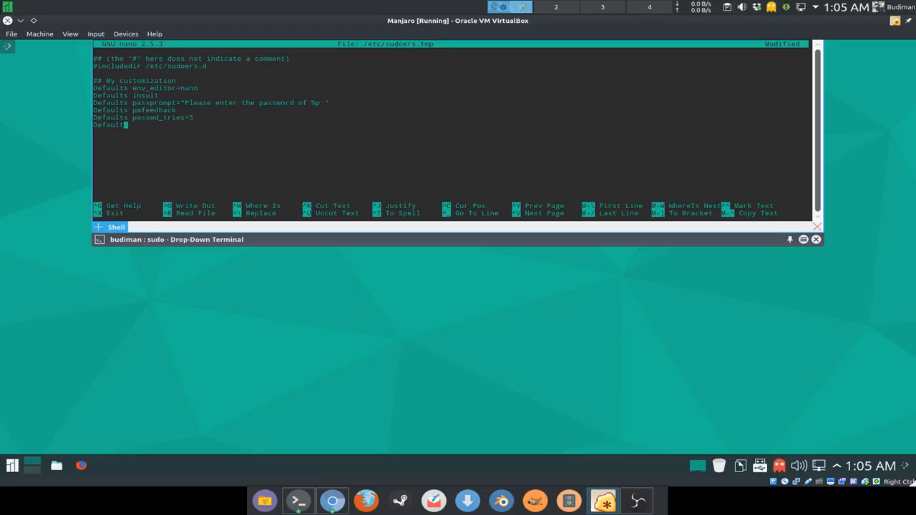
pyautogui.write('t')
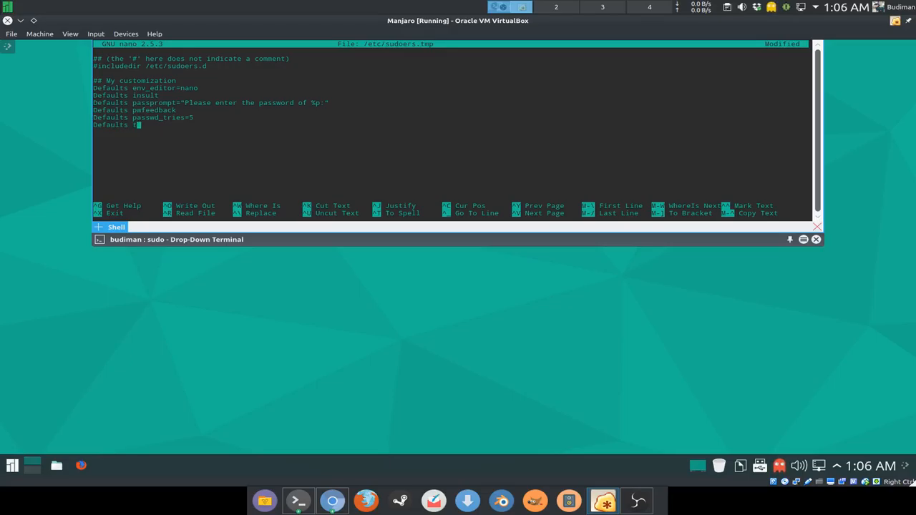
pyautogui.write('imestamp_timeout=10')
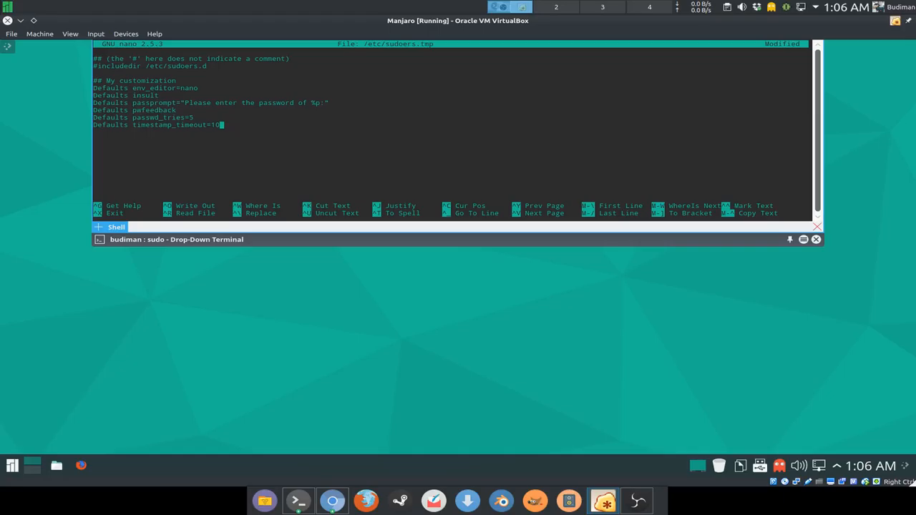
pyautogui.press('Return')
pyautogui.write('D')
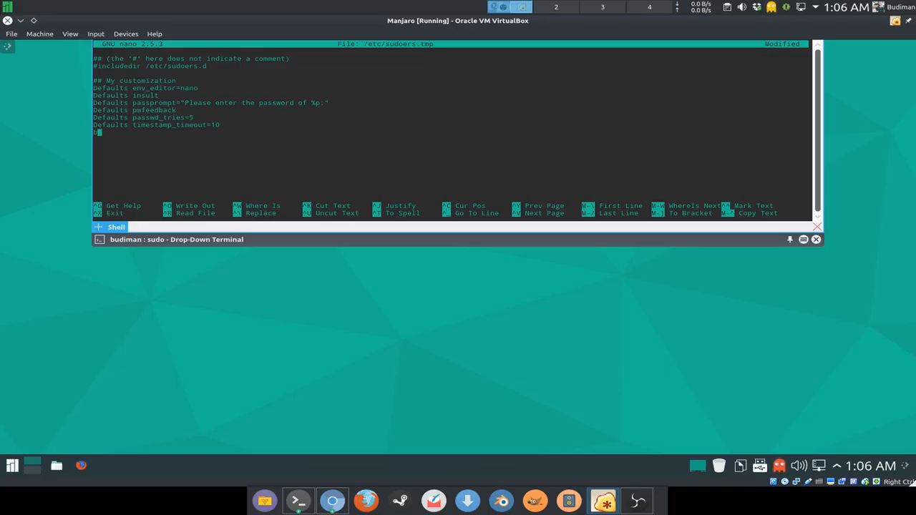
# Step: Add the rule 'budiman ALL=NOPASSWD: /usr/bin/pacman' and exit nano to the save prompt
pyautogui.write('budiman')
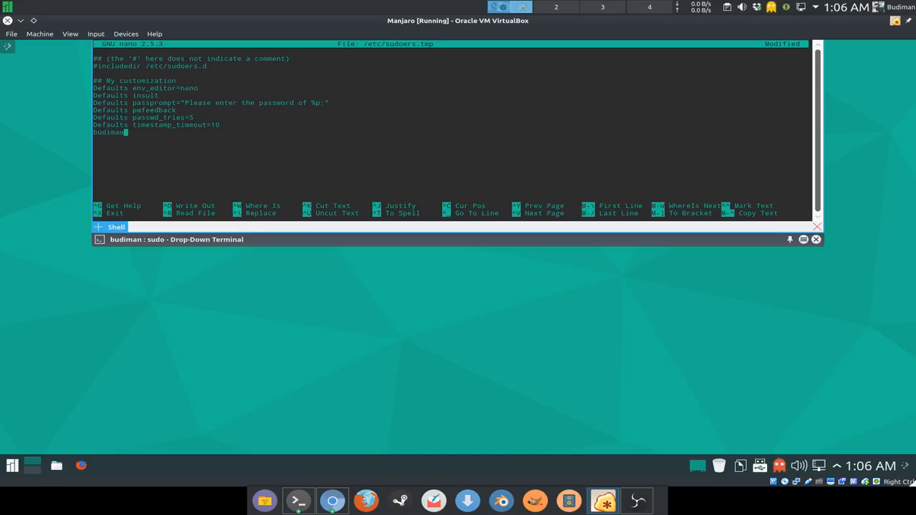
pyautogui.write('ALL')
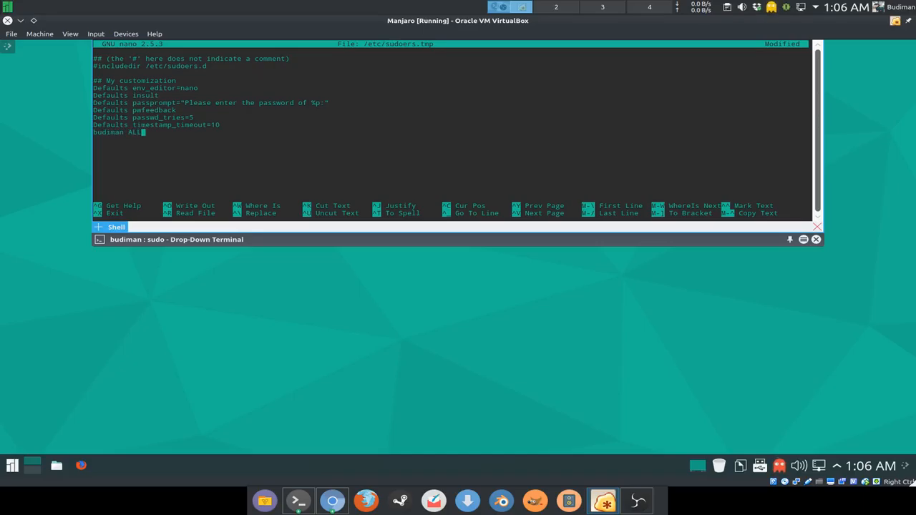
pyautogui.write('=NO')
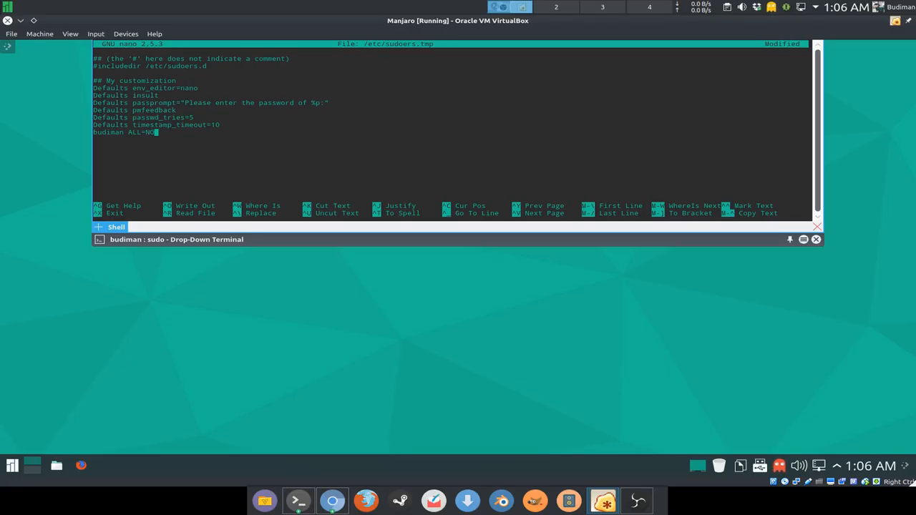
pyautogui.write('PASSWD')
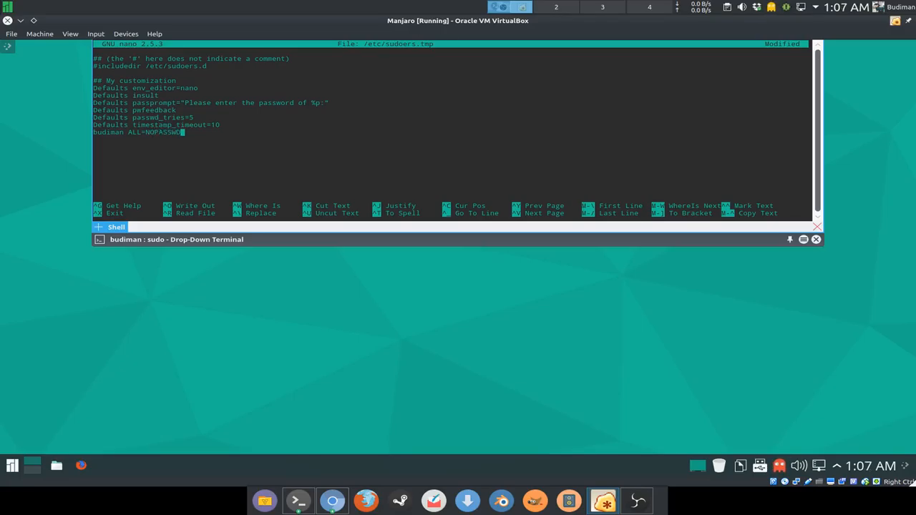
pyautogui.write('D:')
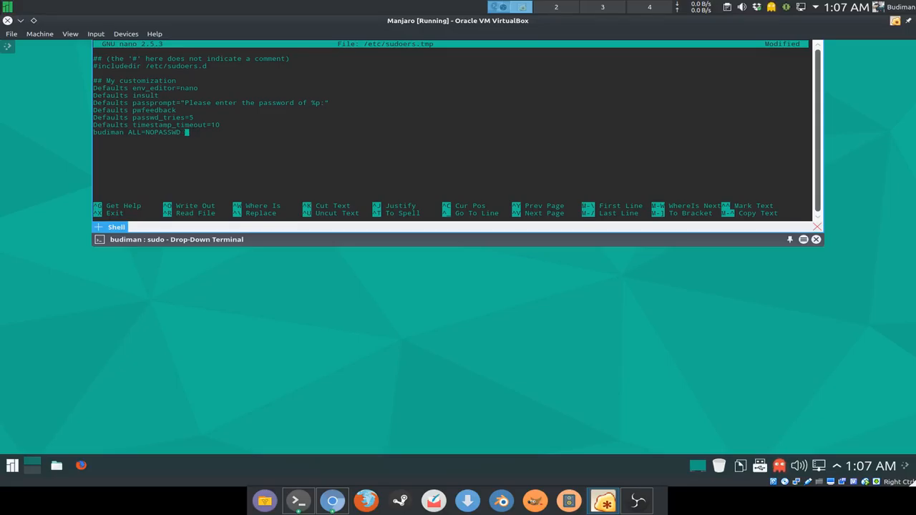
pyautogui.write(':')
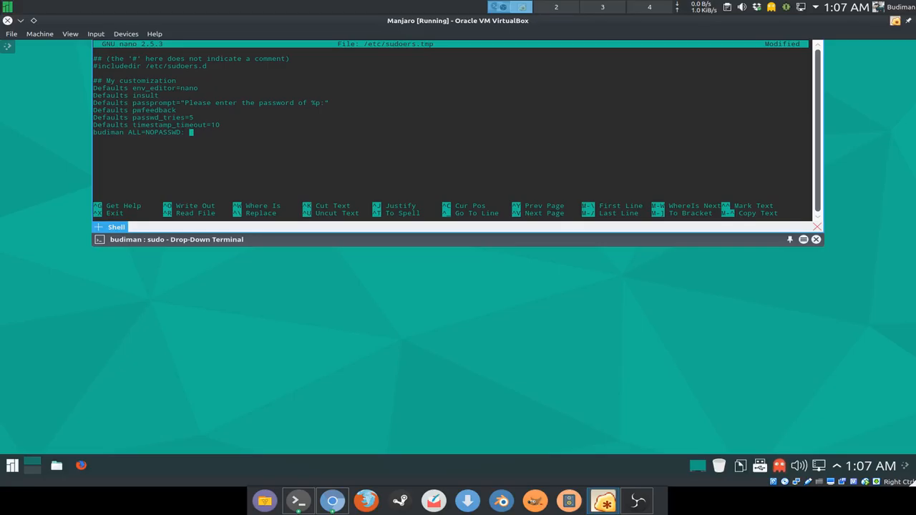
pyautogui.write('/usr/')
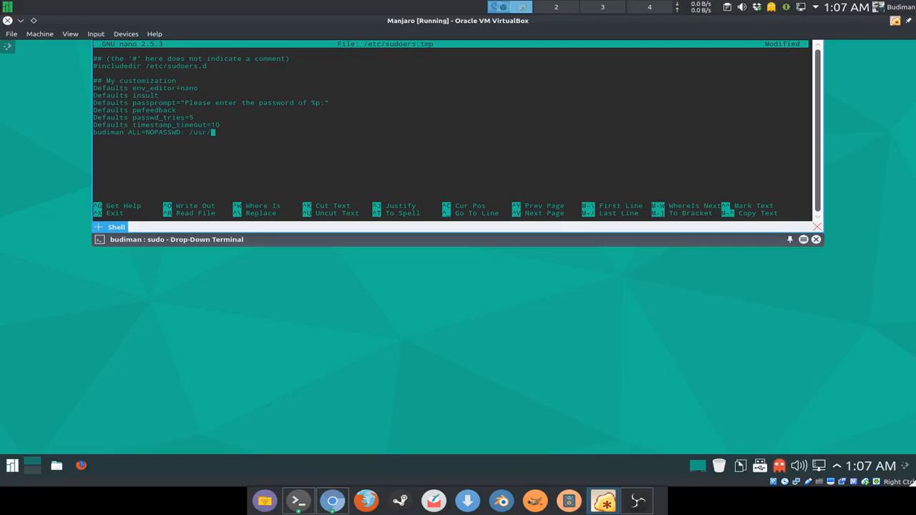
pyautogui.write('bin')
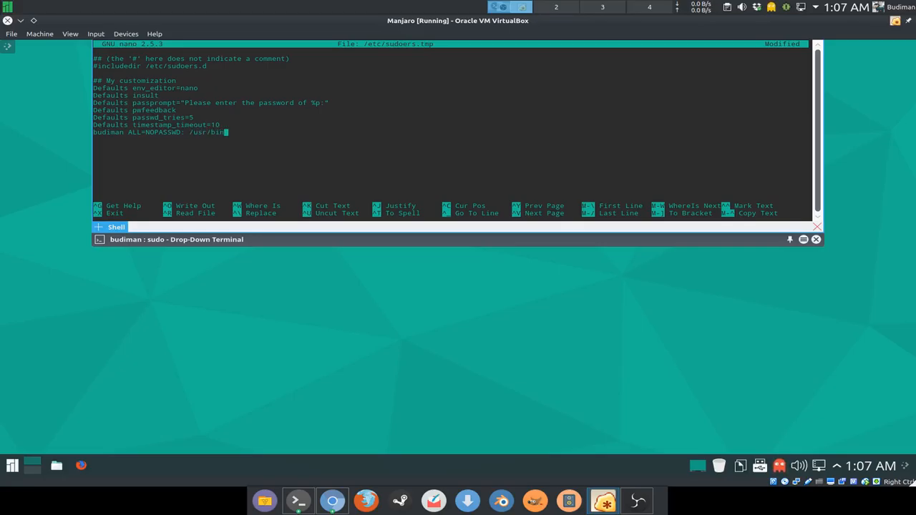
pyautogui.write('pacman')
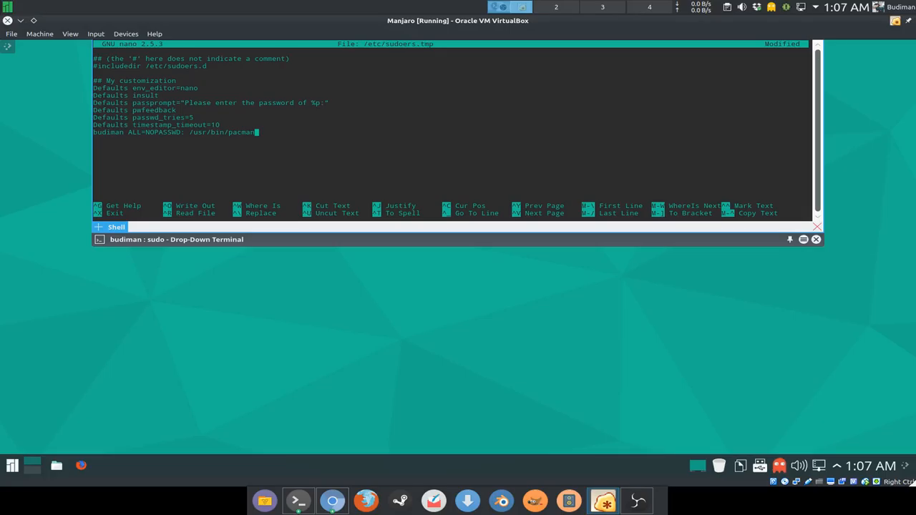
pyautogui.press('ctrl+x')
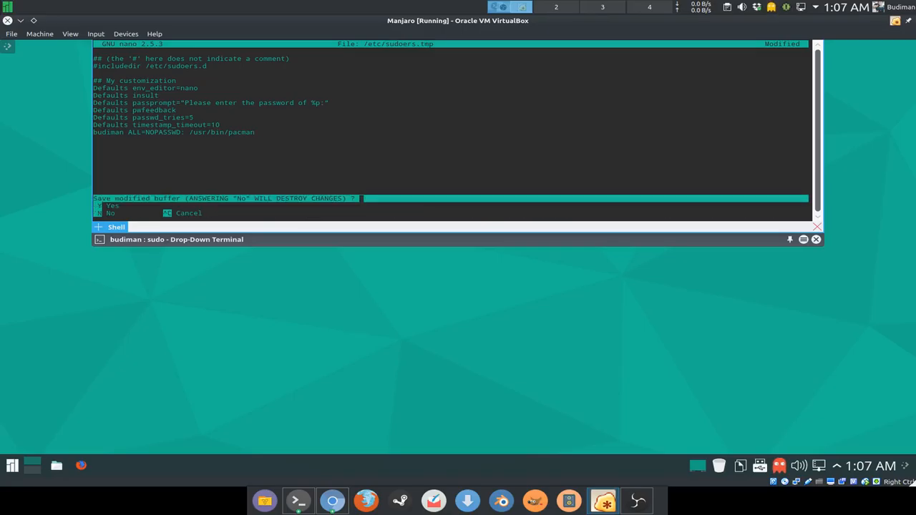
# Step: Save sudoers, fix the rejected 'insult' entry to 'insults', and save again
pyautogui.press('y')
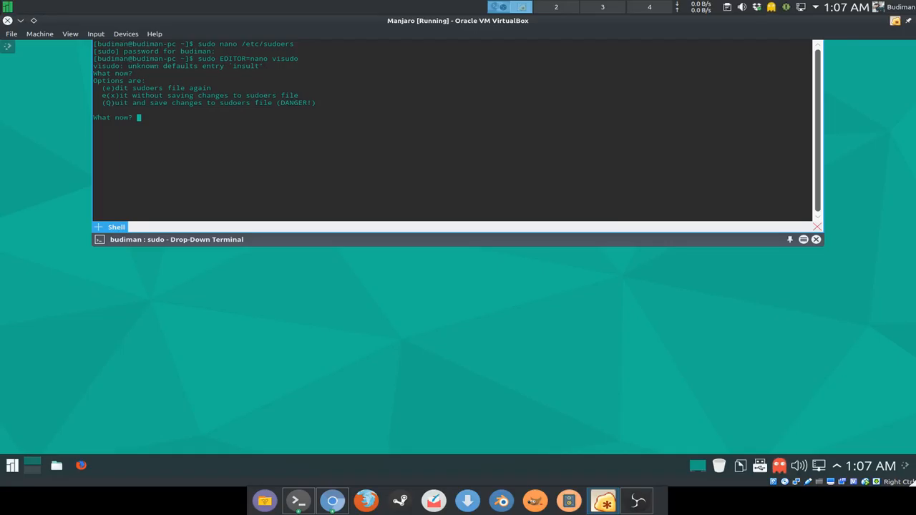
pyautogui.moveTo(220, 69)
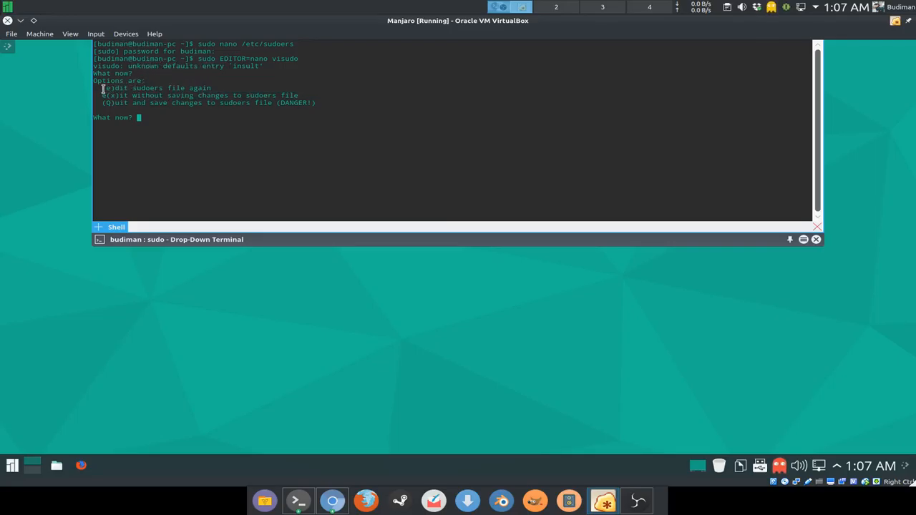
pyautogui.moveTo(100, 88); pyautogui.dragTo(314, 102)
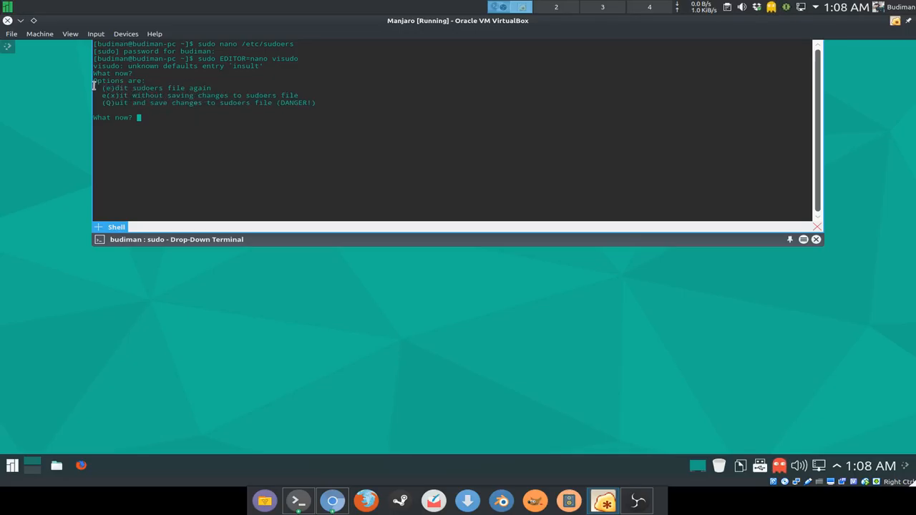
pyautogui.moveTo(104, 88); pyautogui.dragTo(332, 104)
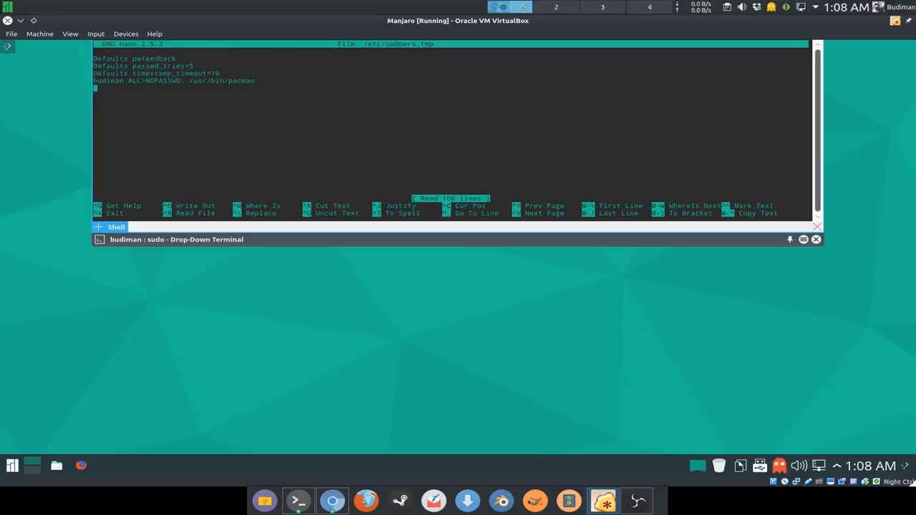
pyautogui.scroll(3)
pyautogui.write('Defaults insults')
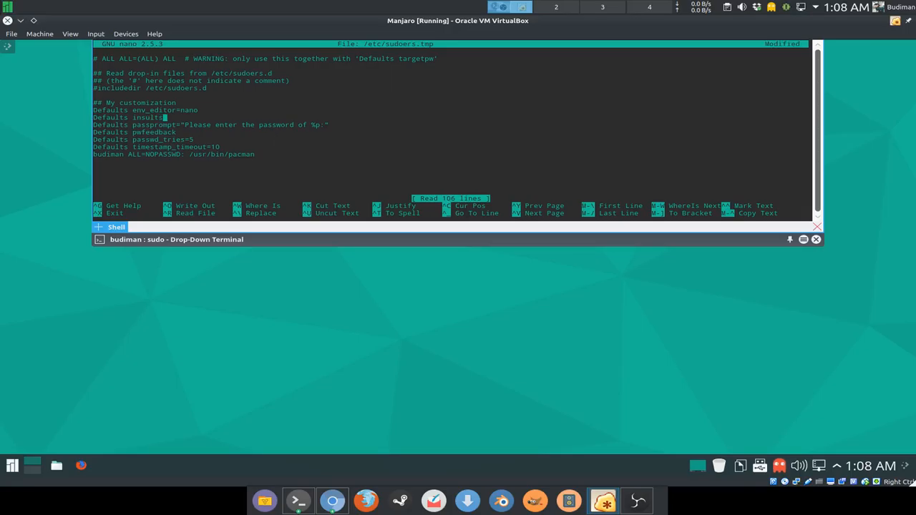
pyautogui.press('ctrl+x')
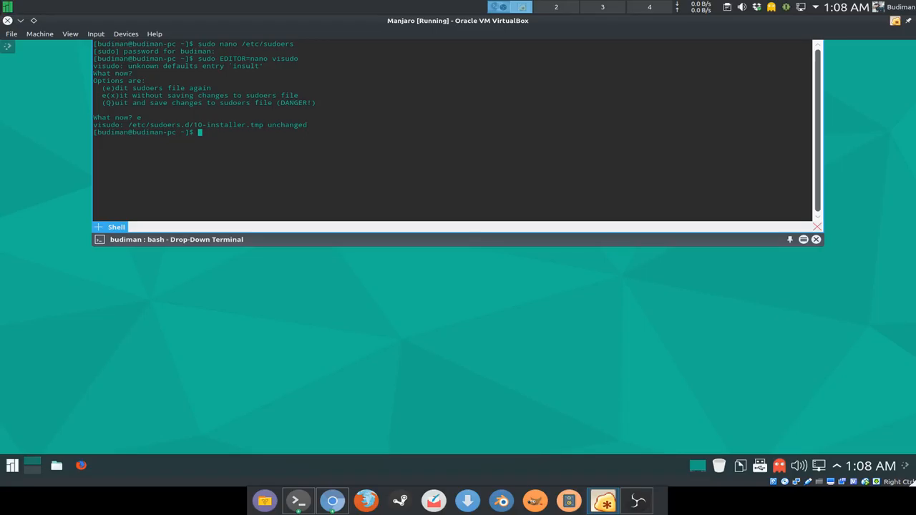
pyautogui.moveTo(139, 392)
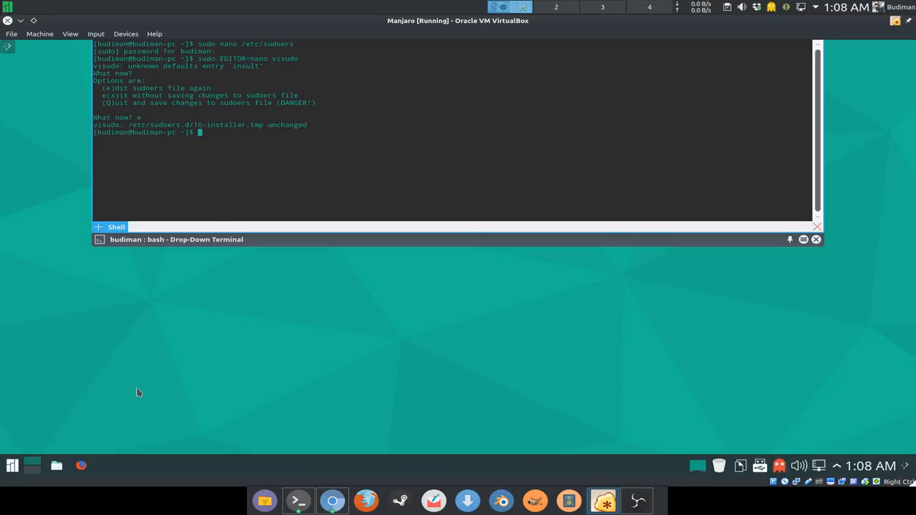
# Step: Open and resize a Konsole window, then run sudo ls to test the settings
pyautogui.click(11, 466)
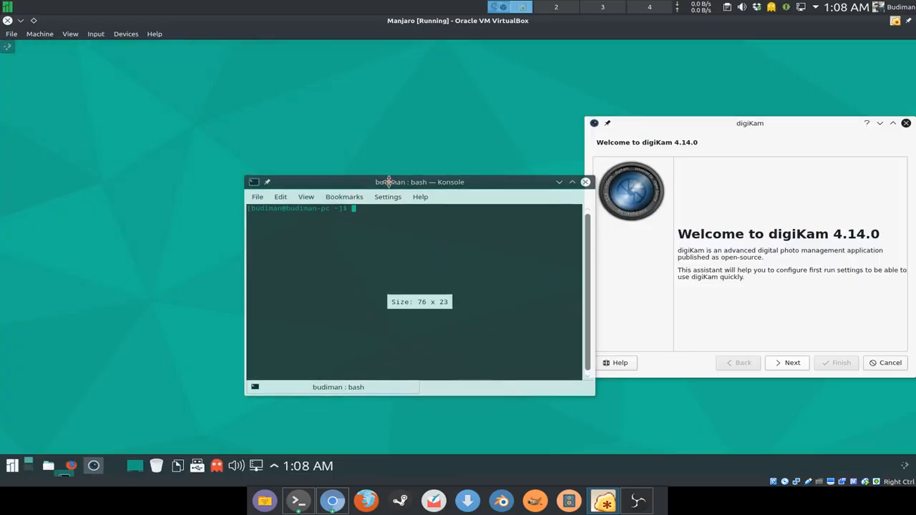
pyautogui.moveTo(419, 182); pyautogui.dragTo(385, 133)
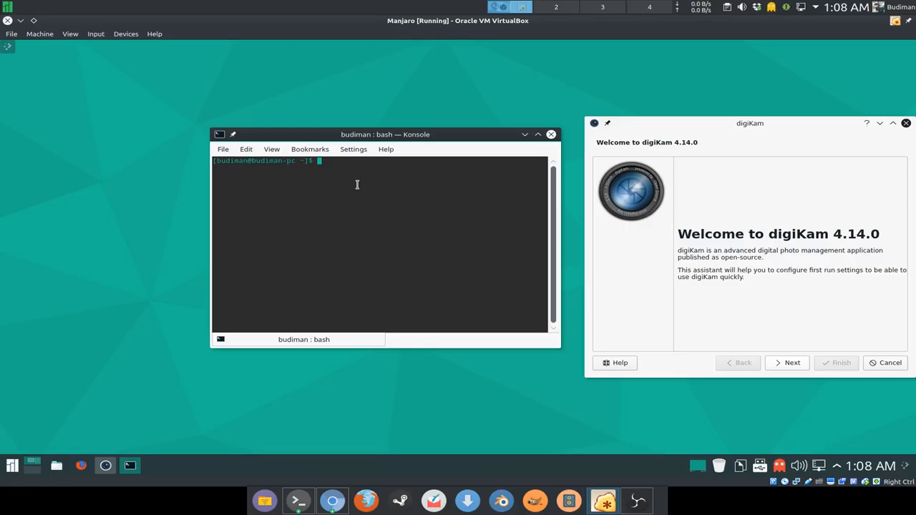
pyautogui.press('Return')
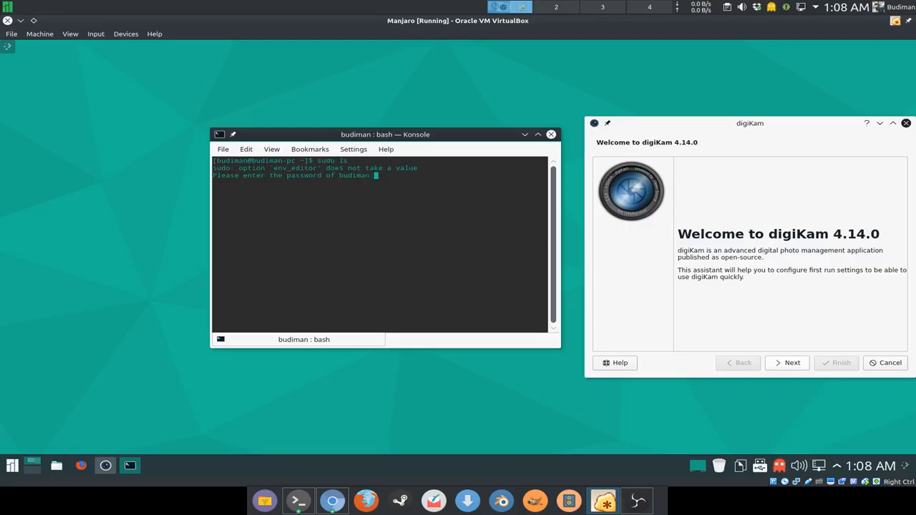
pyautogui.press('Return')
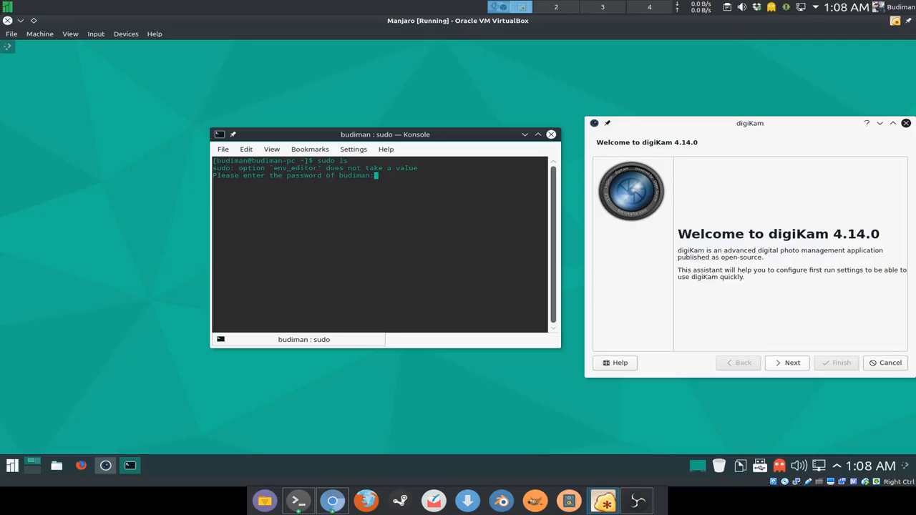
pyautogui.moveTo(344, 235)
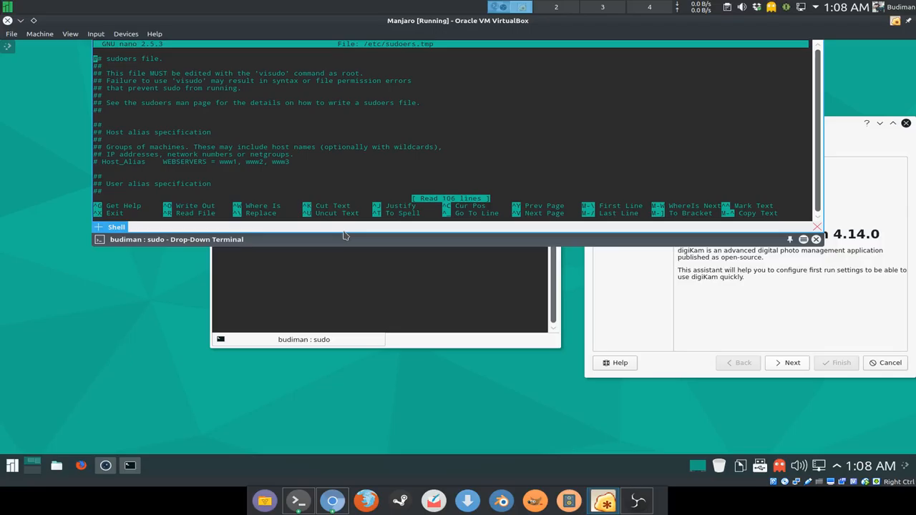
# Step: Set Defaults env_editor to /usr/bin/nano, save, and rerun sudo ls in Konsole
pyautogui.scroll(-3)
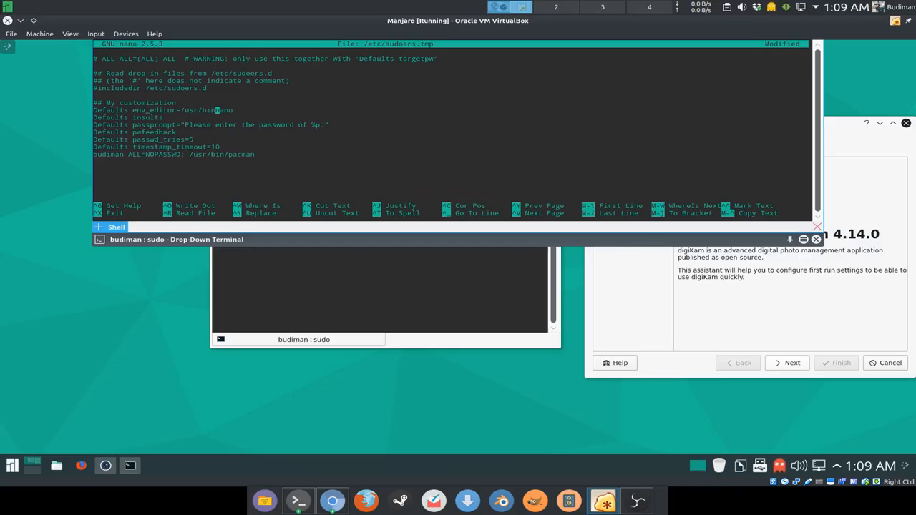
pyautogui.press('ctrl+x')
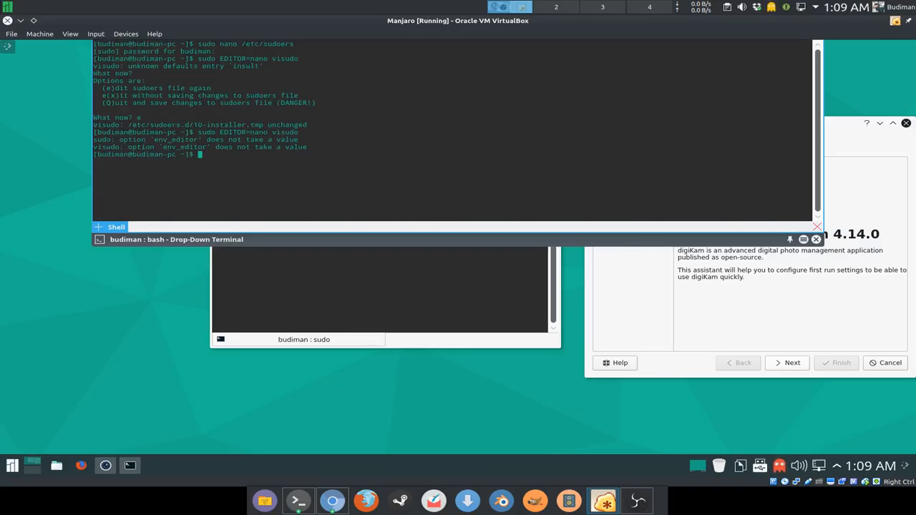
pyautogui.moveTo(320, 161)
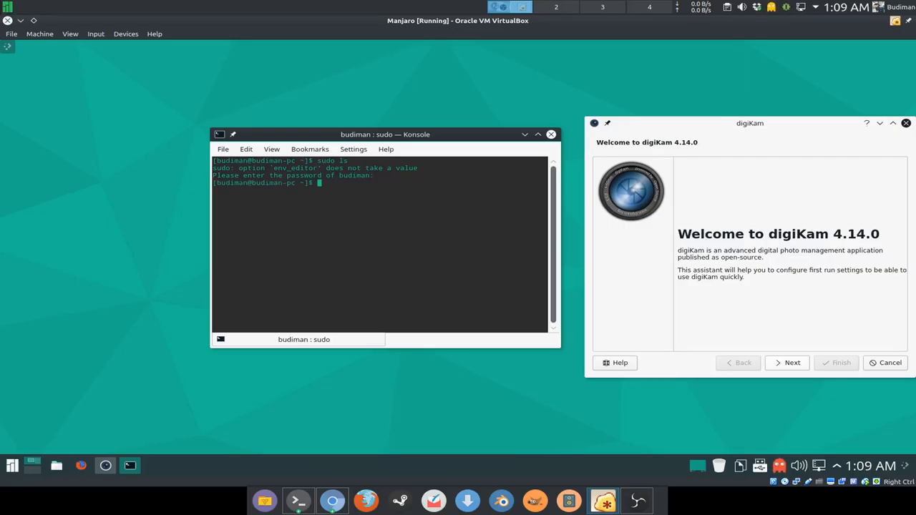
pyautogui.press('Return')
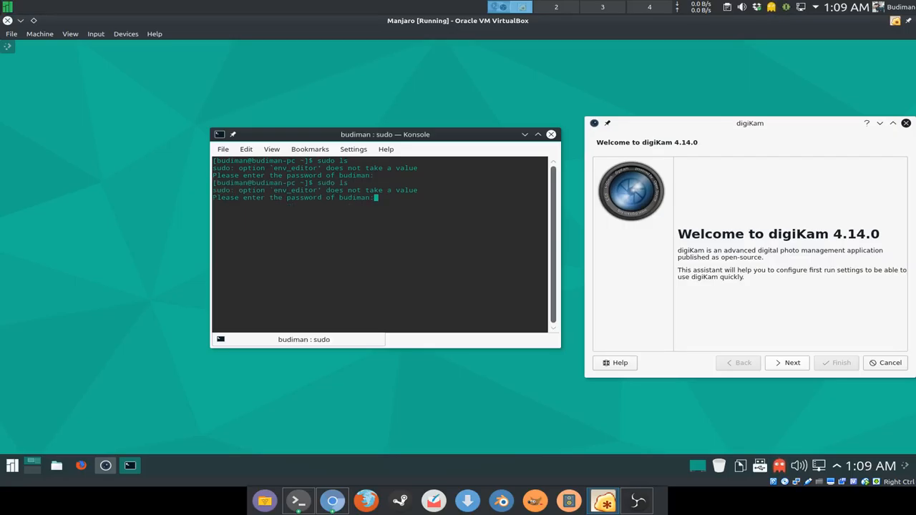
pyautogui.moveTo(430, 383)
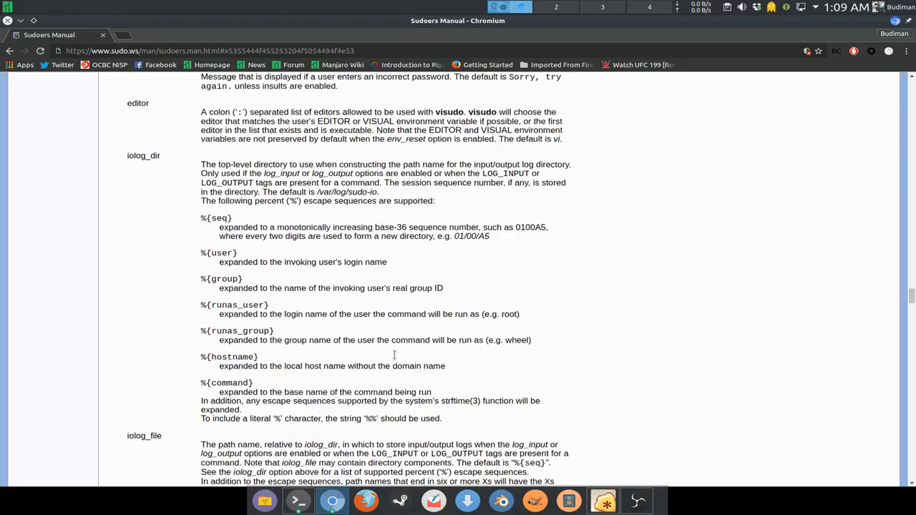
# Step: Search the Sudoers Manual page for 'env_ed' to find the env_editor option
pyautogui.scroll(3)
pyautogui.write('env')
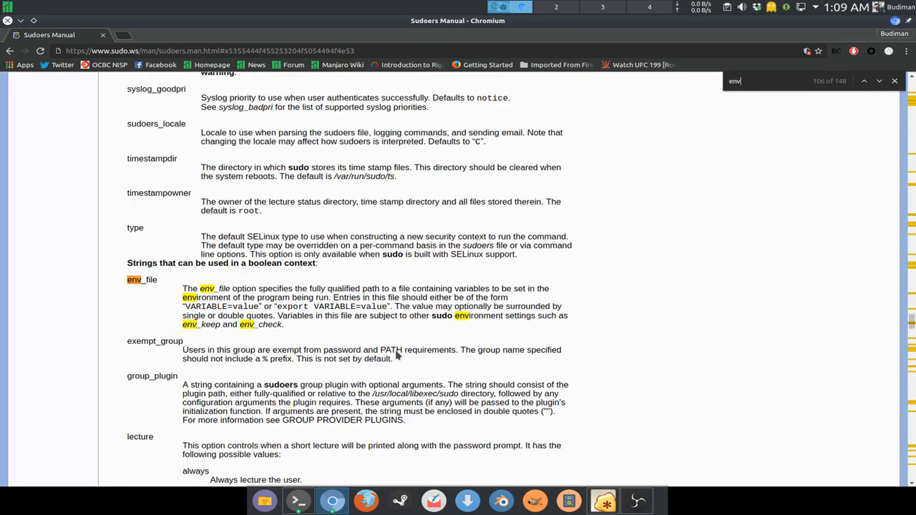
pyautogui.write('_')
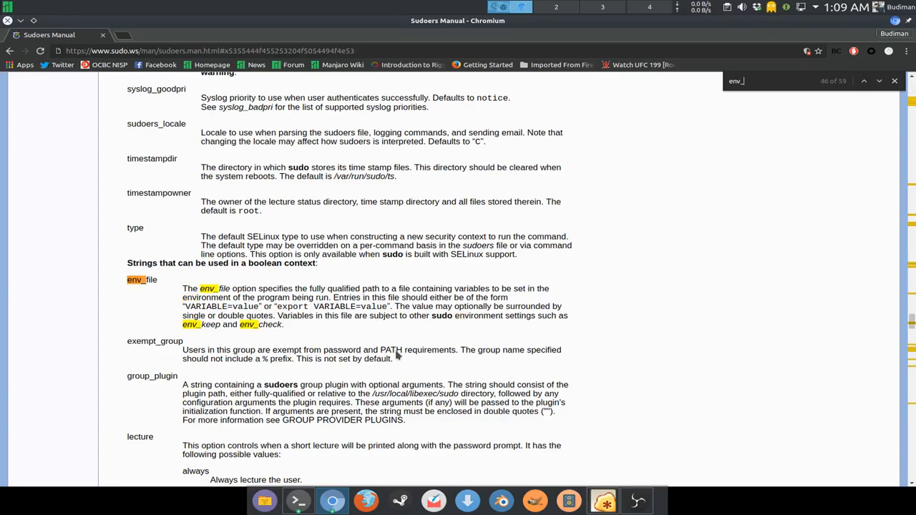
pyautogui.write('ed')
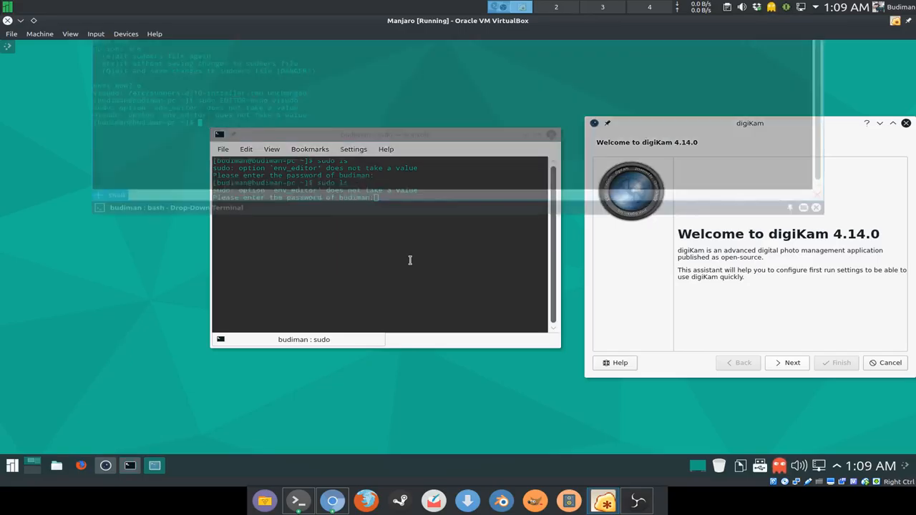
# Step: Strip the value from 'Defaults env_editor' in visudo and exit the editor
pyautogui.press('Return')
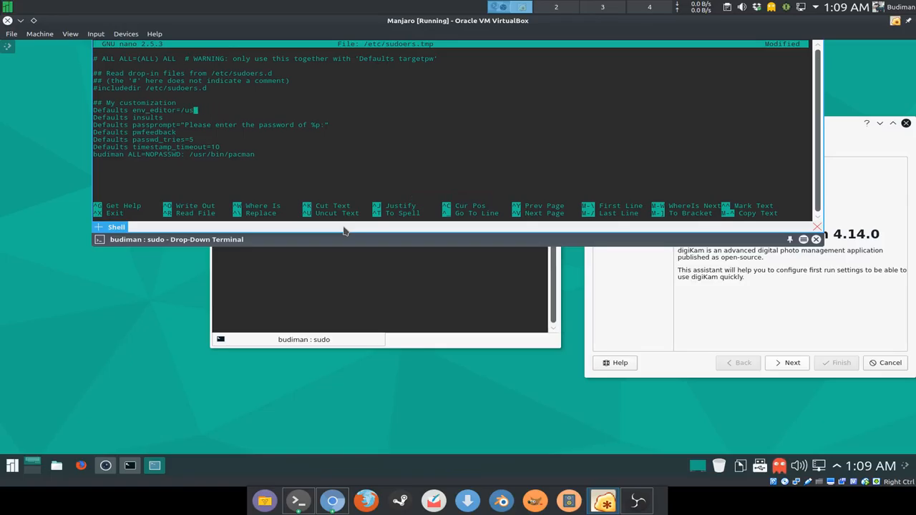
pyautogui.press('ctrl+x')
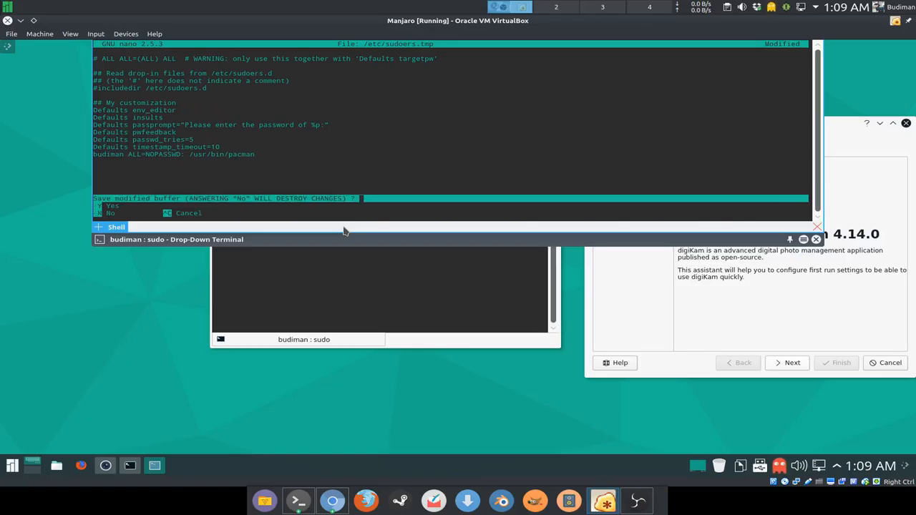
pyautogui.press('n')
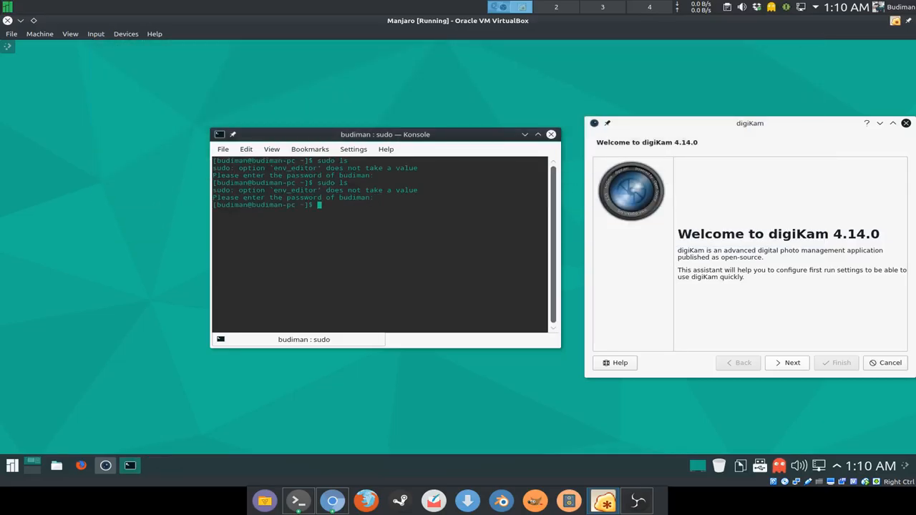
# Step: Rerun sudo ls and submit a wrong password, observing asterisk feedback
pyautogui.press('Return')
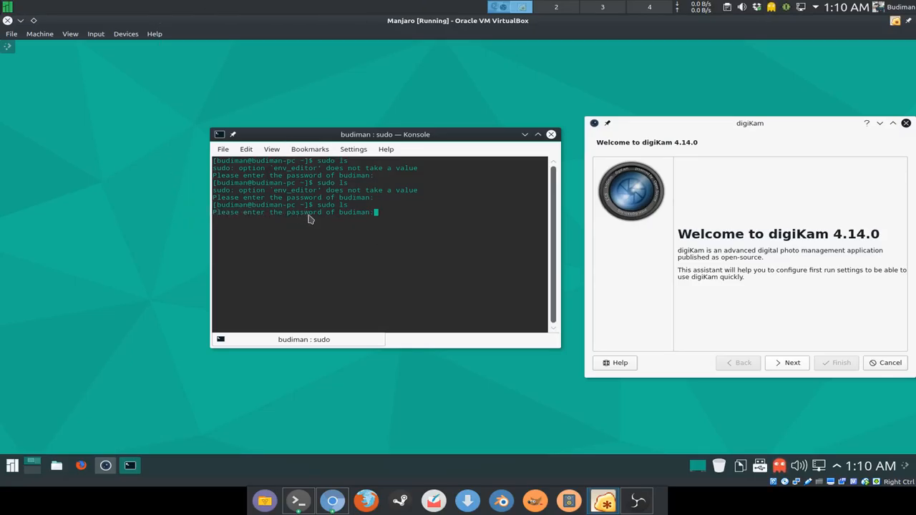
pyautogui.doubleClick(357, 212)
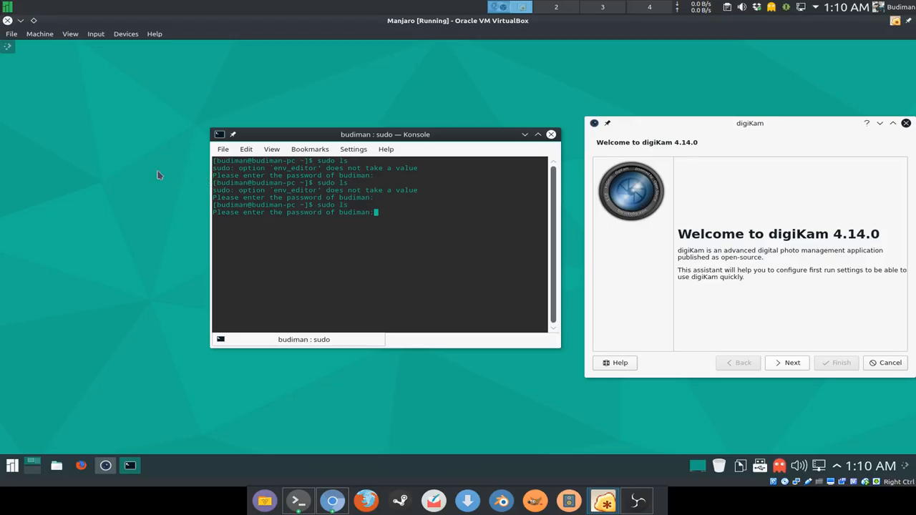
pyautogui.moveTo(130, 166)
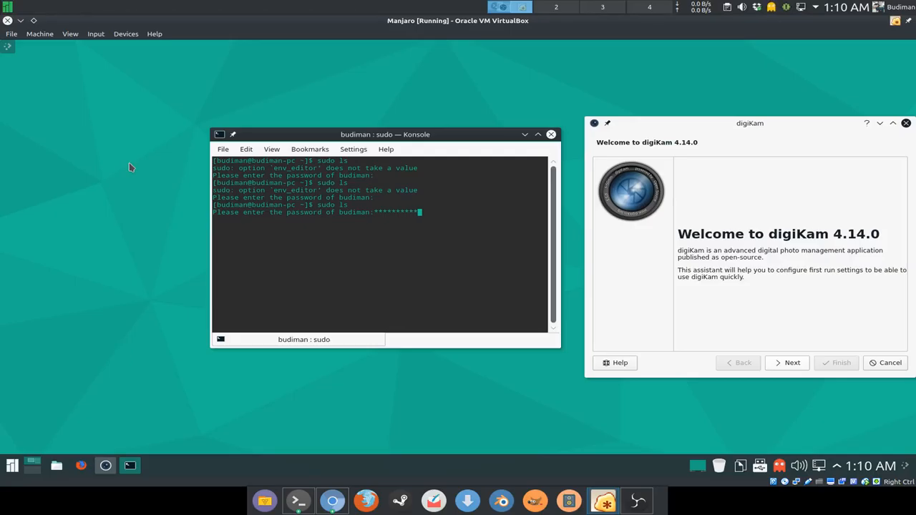
pyautogui.moveTo(360, 208)
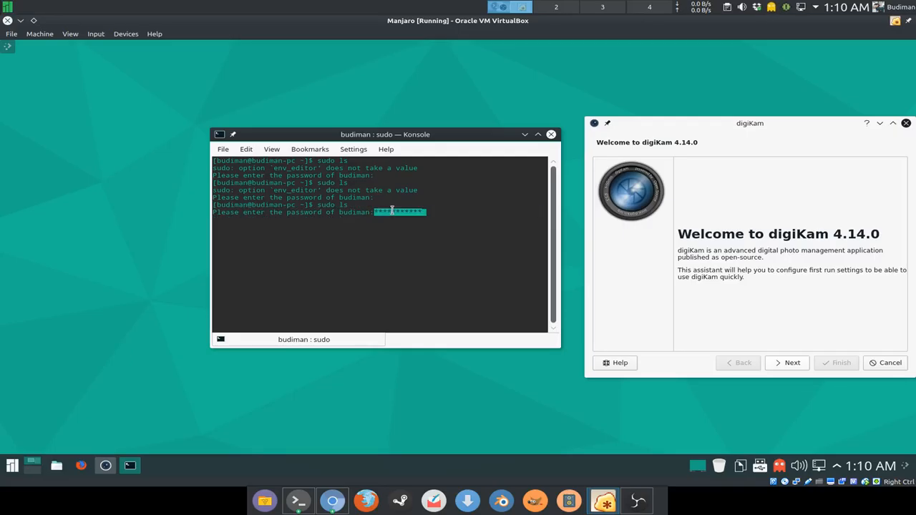
pyautogui.write('*')
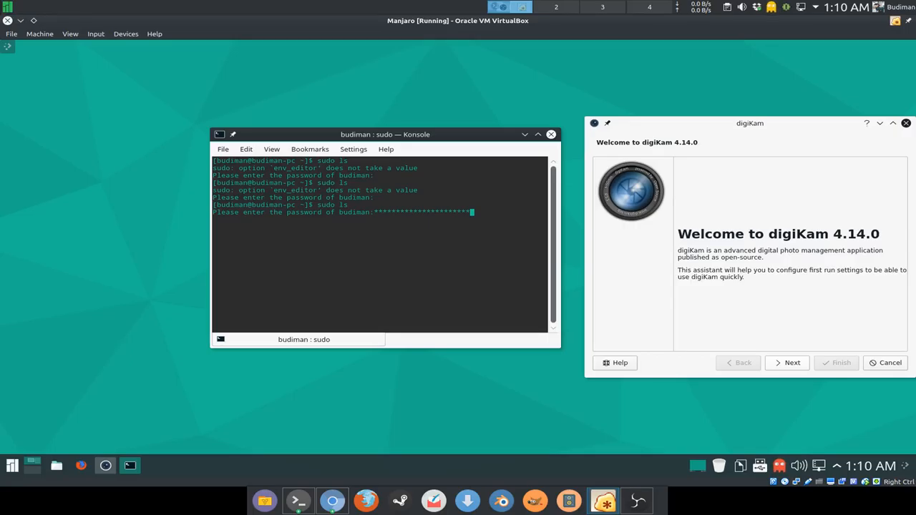
pyautogui.press('Return')
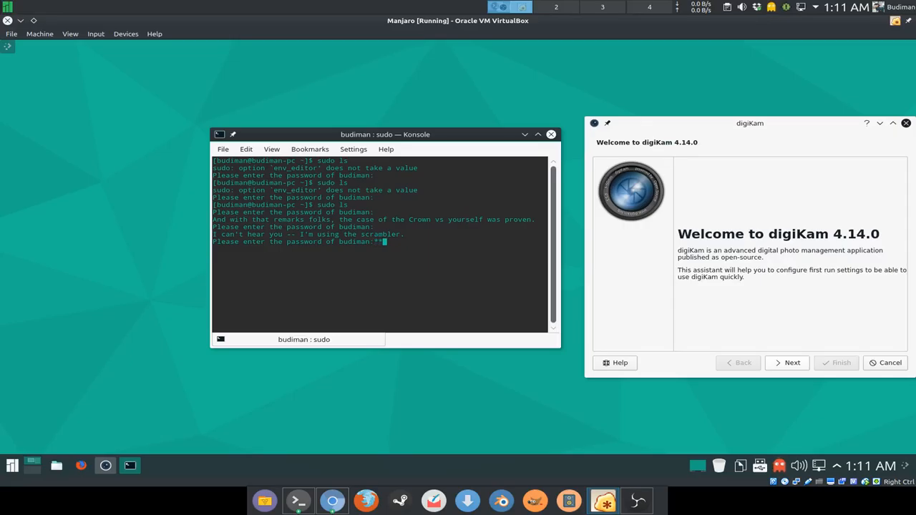
# Step: Fail sudo five times with wrong passwords, then run it with the correct password
pyautogui.write('*****')
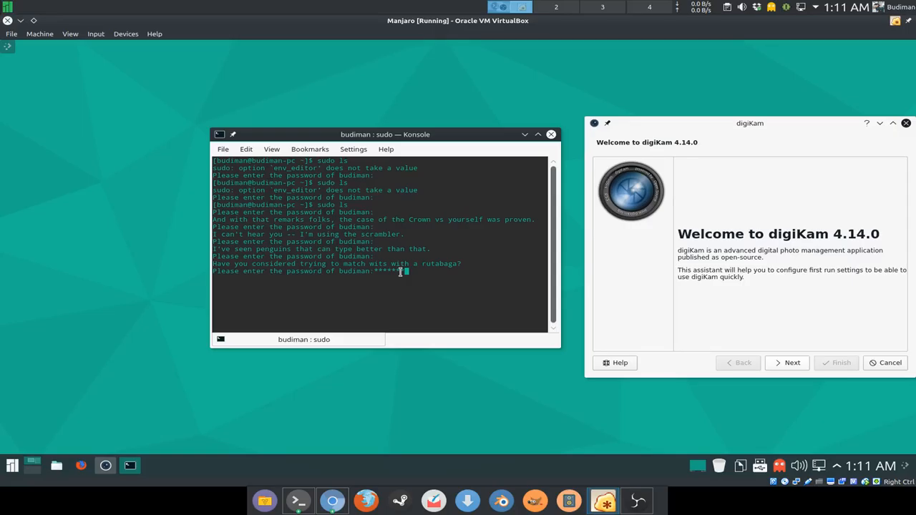
pyautogui.press('Return')
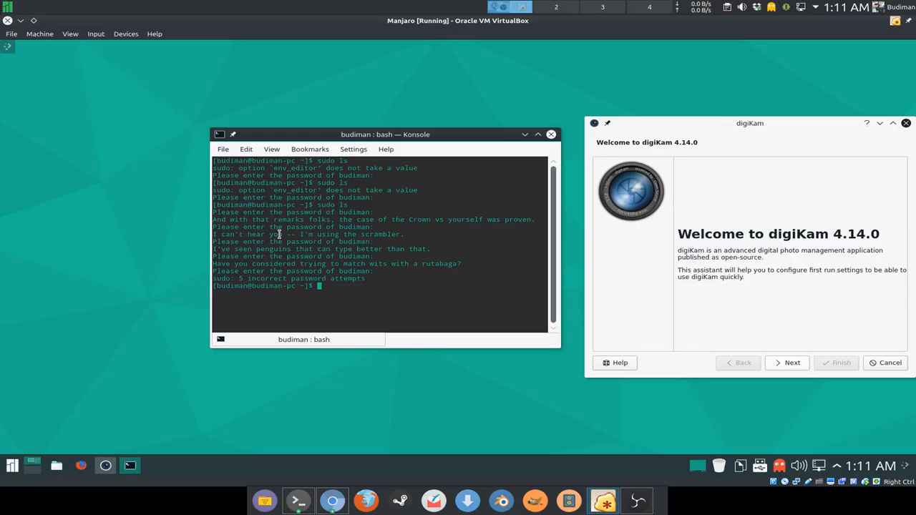
pyautogui.moveTo(392, 276)
pyautogui.write('sudo ls')
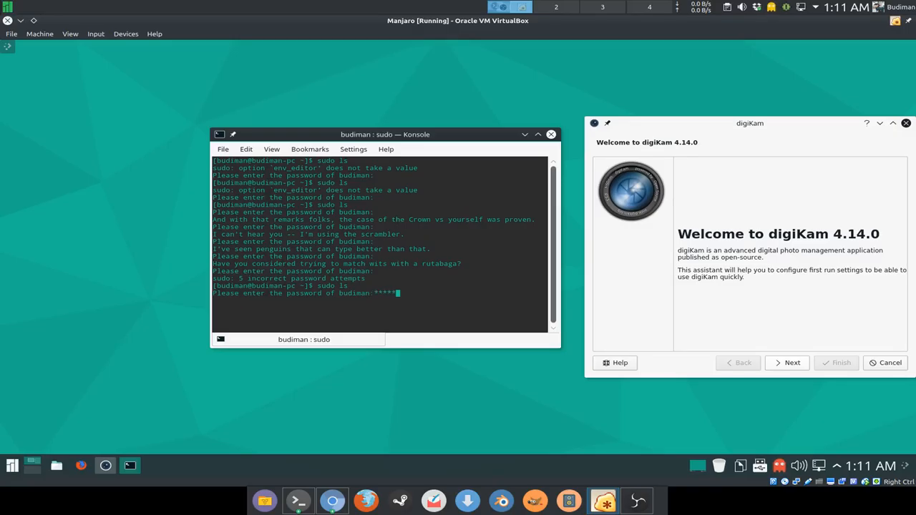
pyautogui.press('Return')
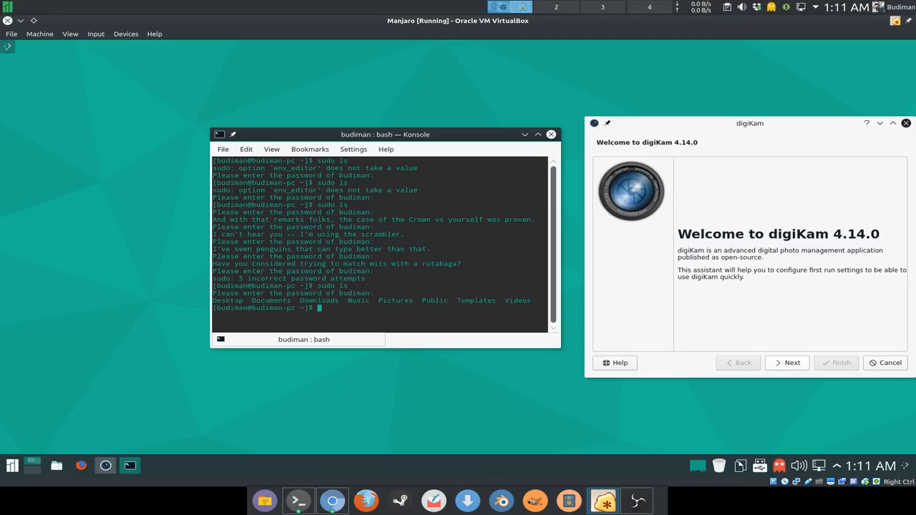
pyautogui.moveTo(380, 273)
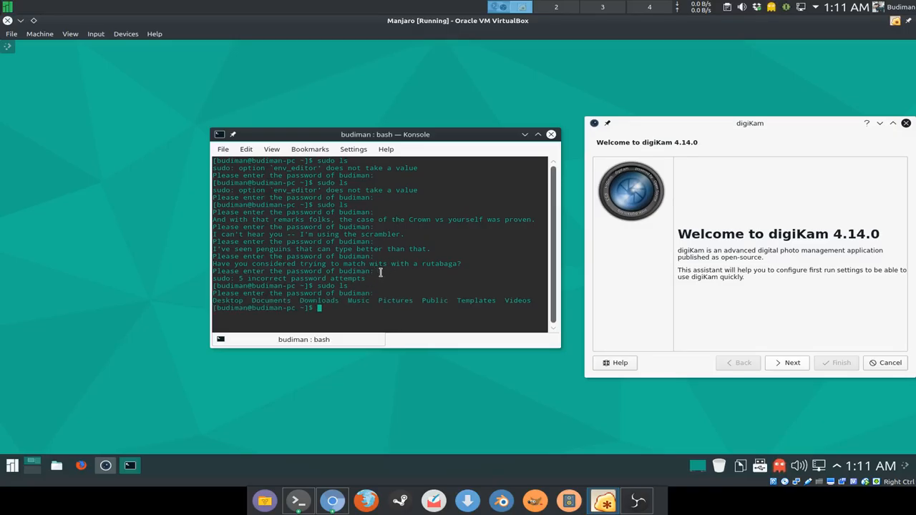
pyautogui.moveTo(386, 275)
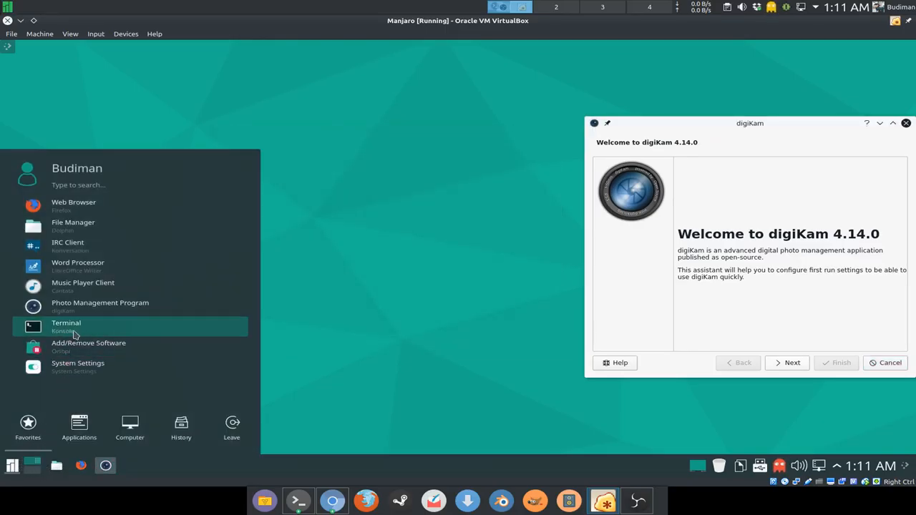
# Step: In a new Konsole, run 'sudo pacman -S chromium' and reach the proceed prompt
pyautogui.click(66, 325)
pyautogui.write('sudo')
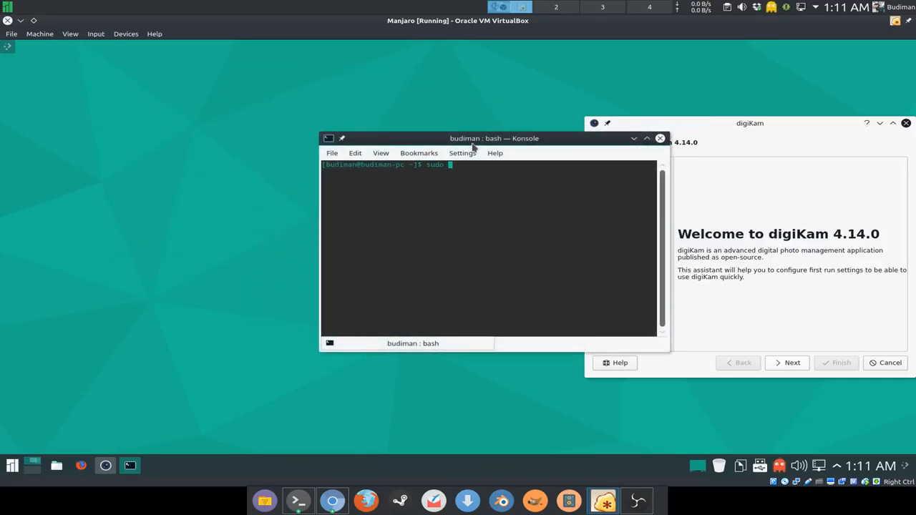
pyautogui.write('pacman -S')
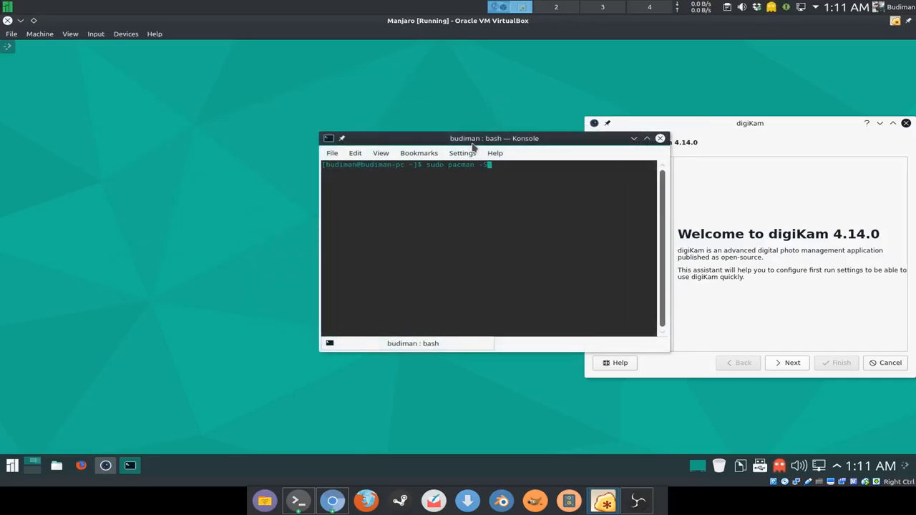
pyautogui.write('chro')
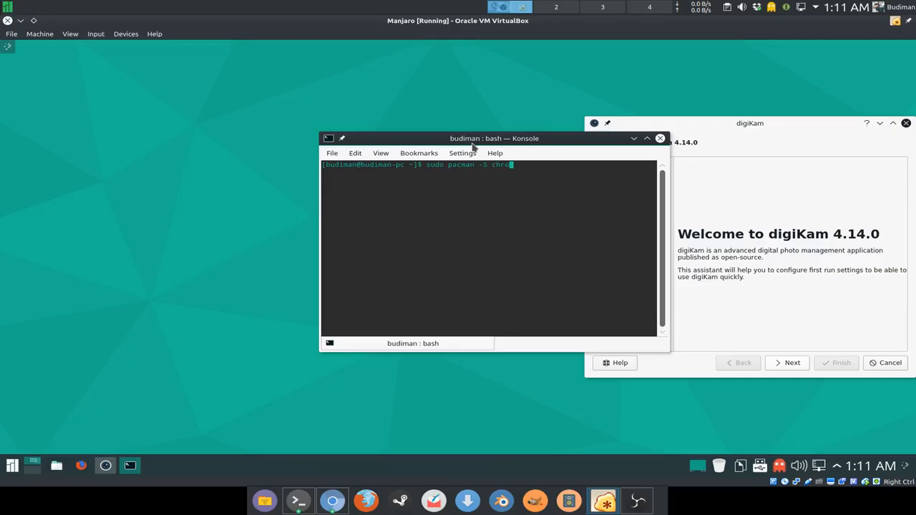
pyautogui.press('Return')
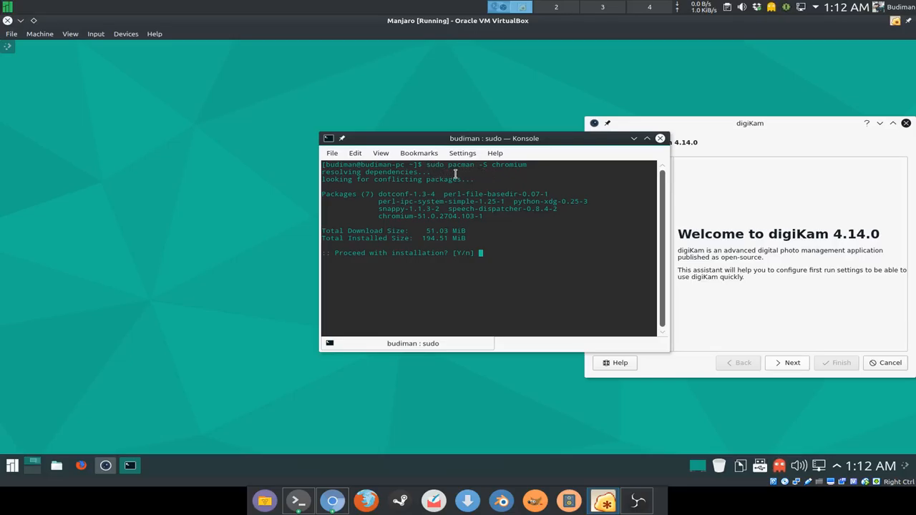
pyautogui.moveTo(393, 335)
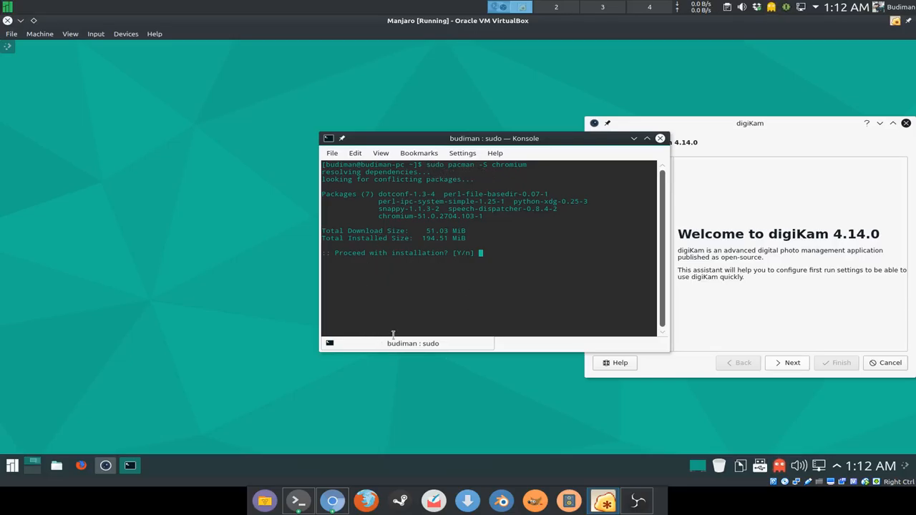
pyautogui.moveTo(176, 303)
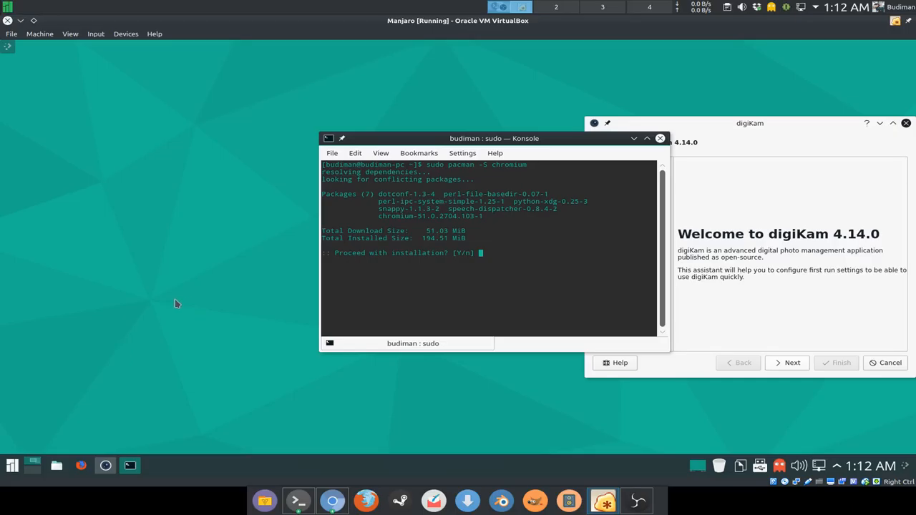
pyautogui.moveTo(212, 301)
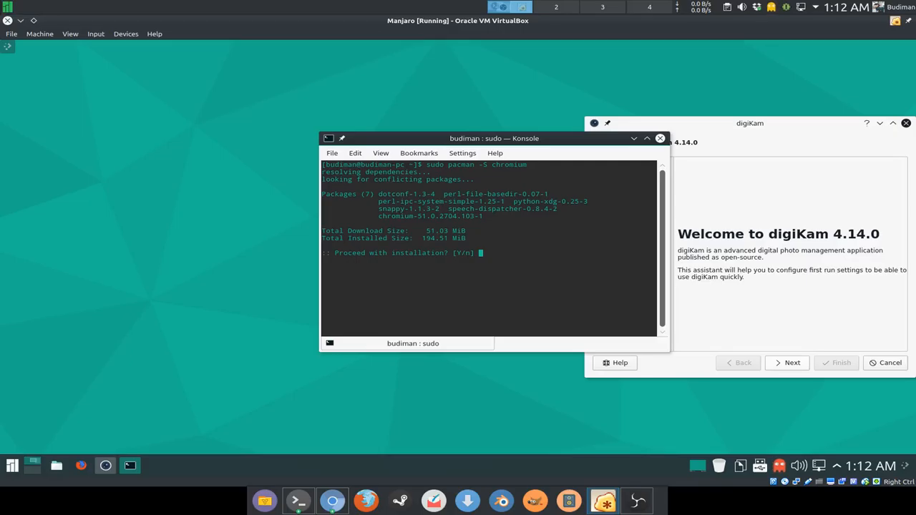
pyautogui.moveTo(534, 247)
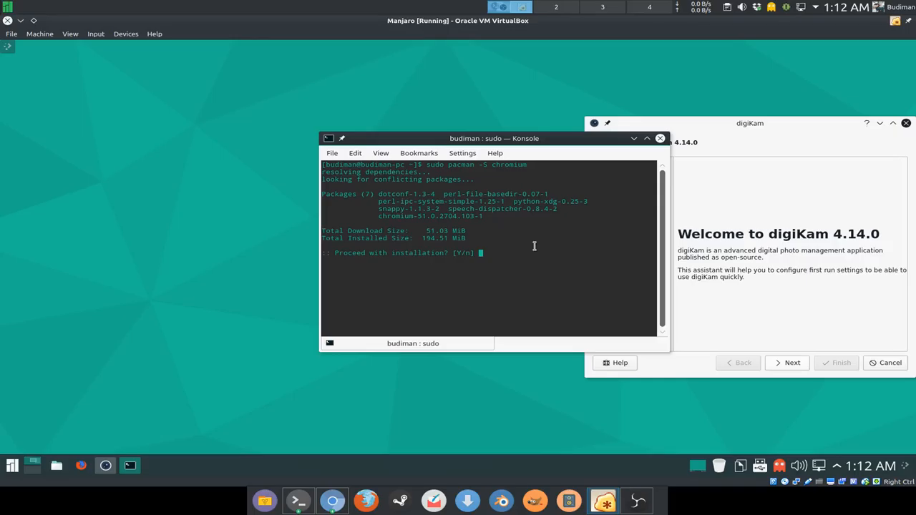
pyautogui.moveTo(8, 357)
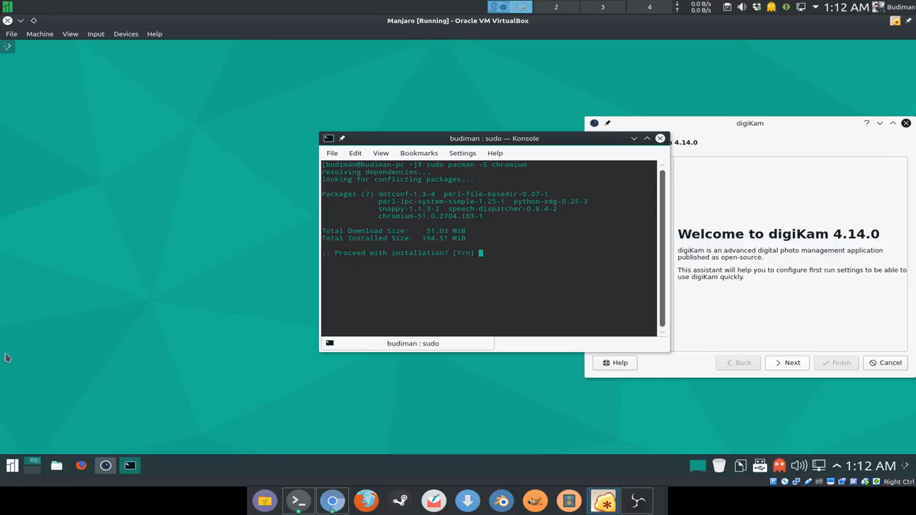